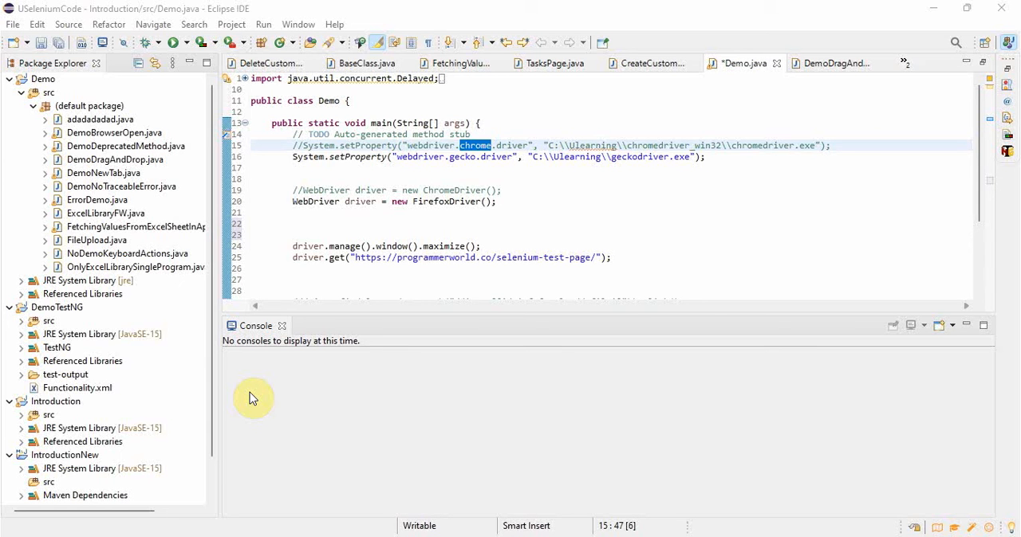
pyautogui.moveTo(429, 76)
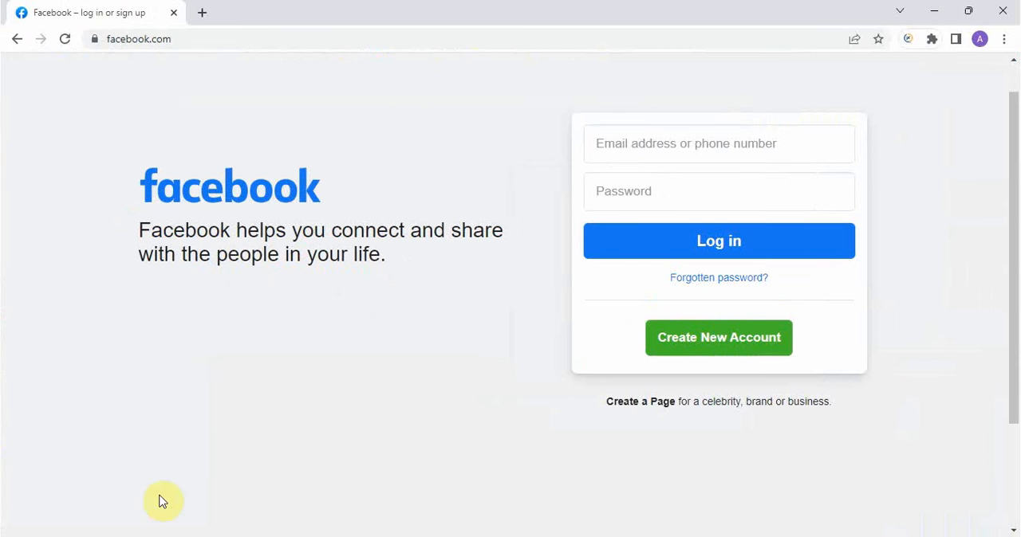
pyautogui.moveTo(218, 263)
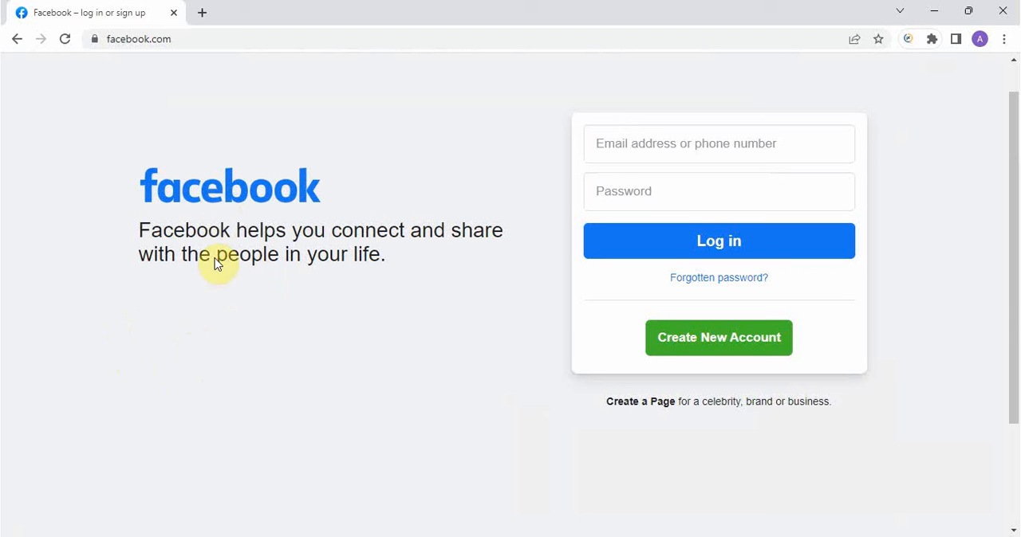
pyautogui.moveTo(306, 89)
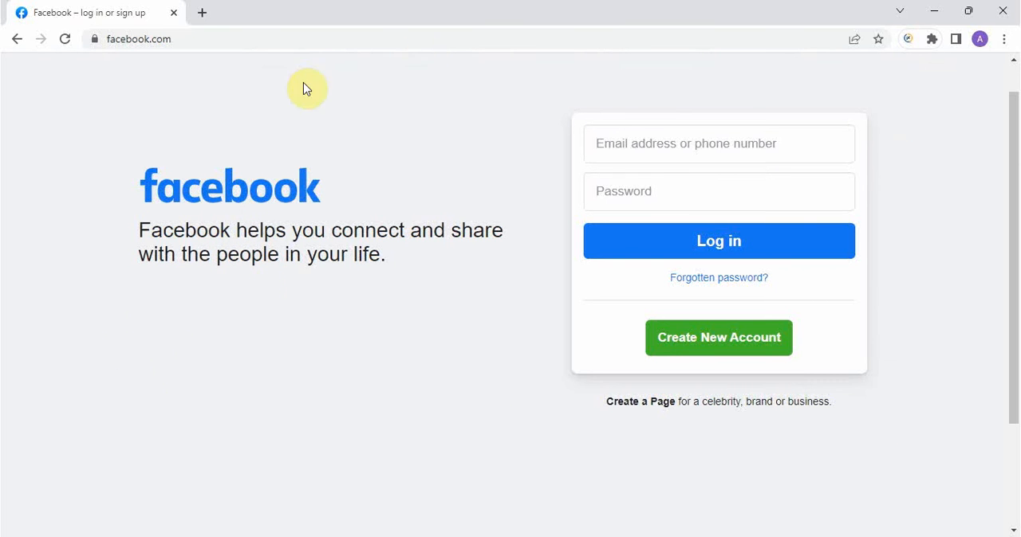
pyautogui.moveTo(512, 369)
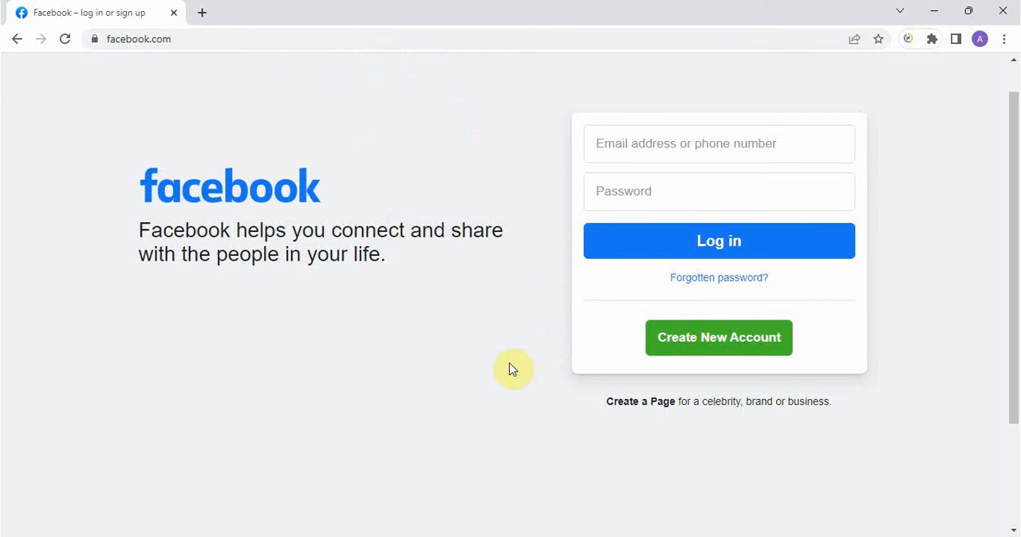
pyautogui.moveTo(513, 259)
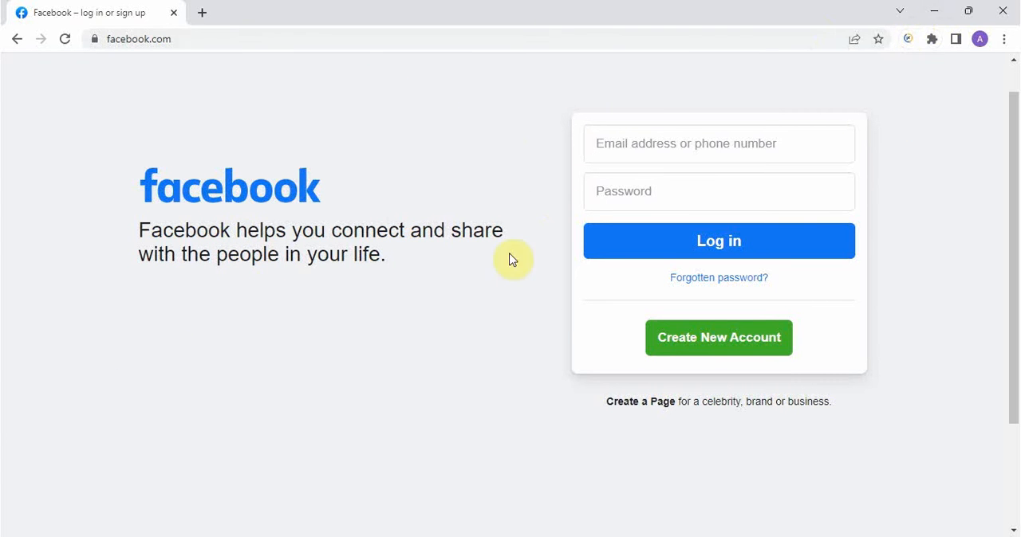
pyautogui.moveTo(497, 186)
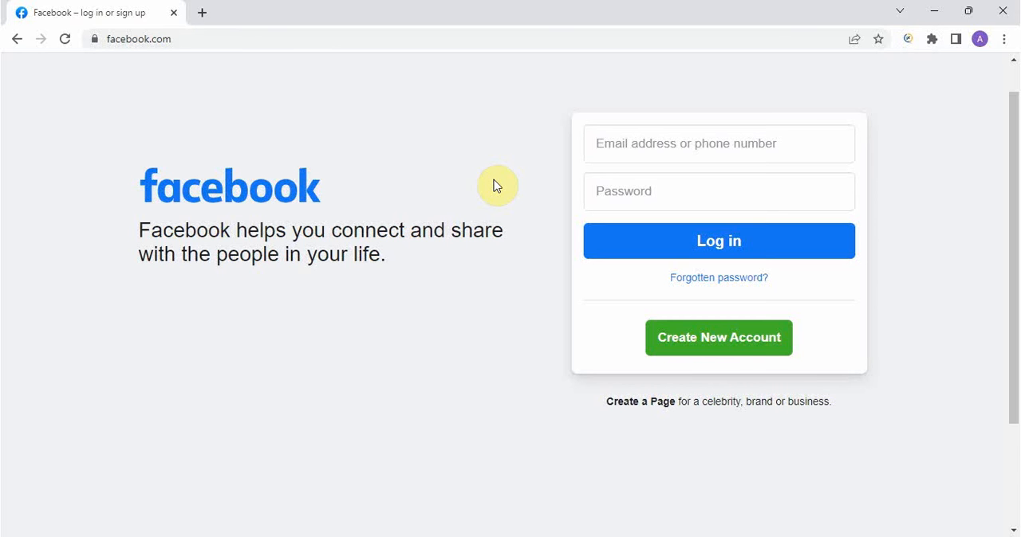
pyautogui.moveTo(287, 216)
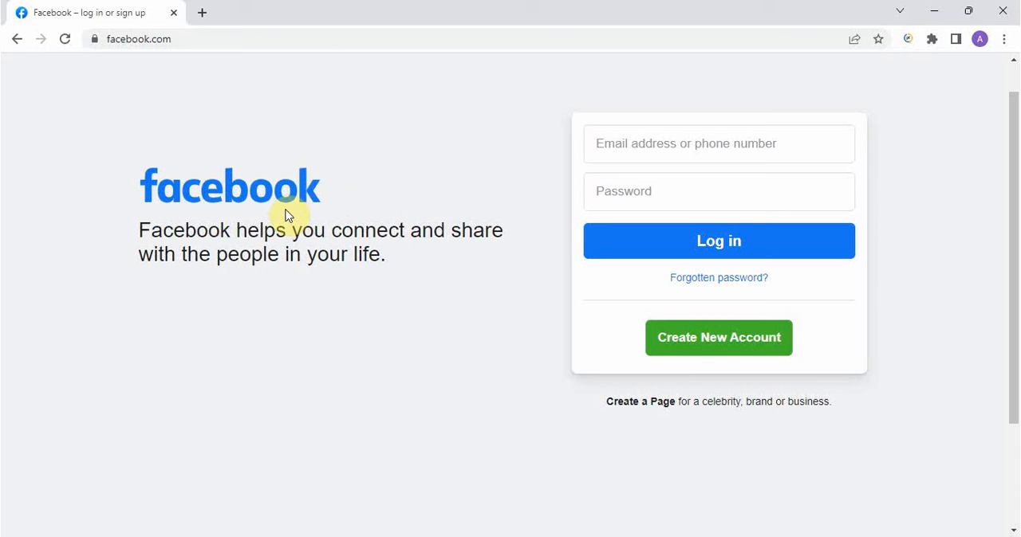
pyautogui.moveTo(283, 206)
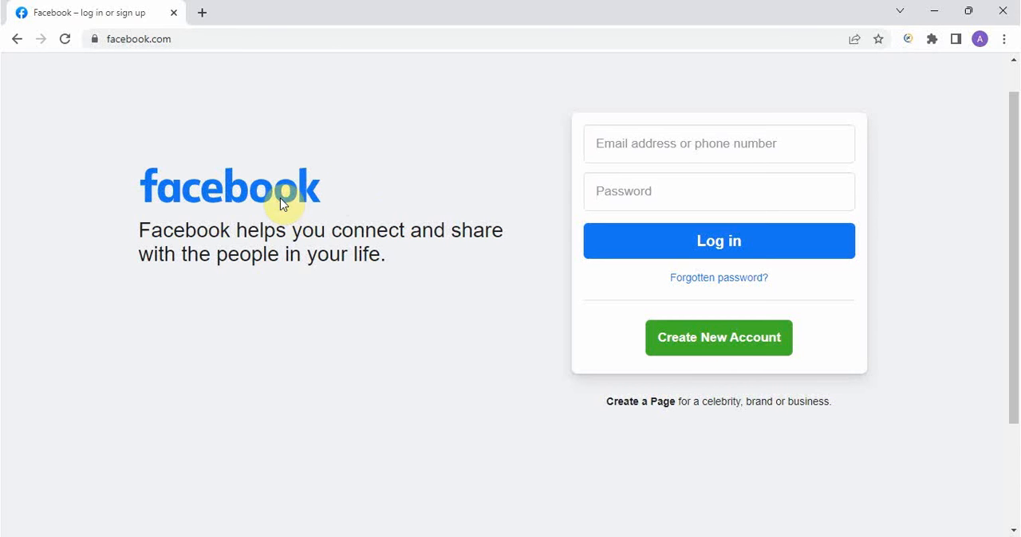
pyautogui.moveTo(203, 130)
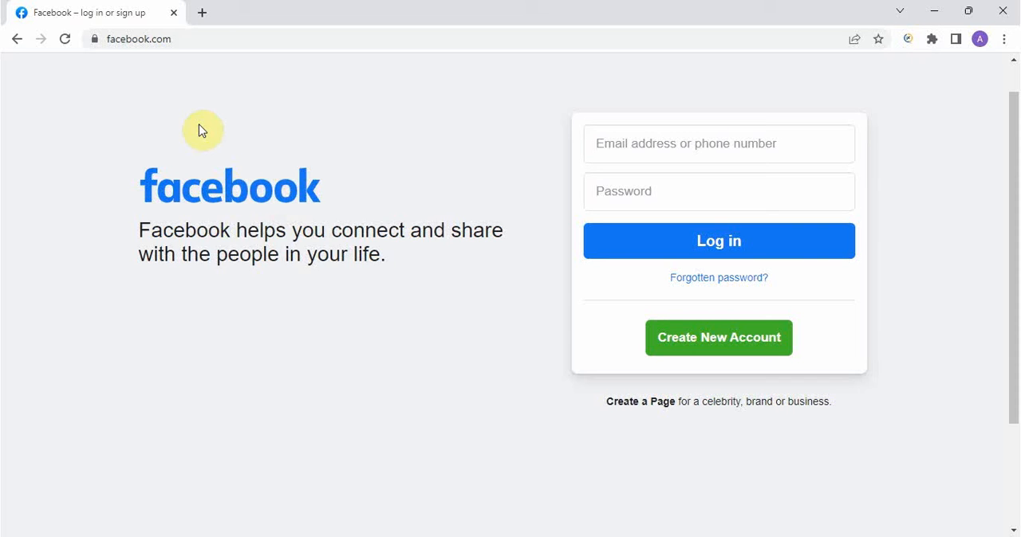
# Open DevTools on the Facebook login page using the page's Inspect menu option.
pyautogui.rightClick(202, 130)
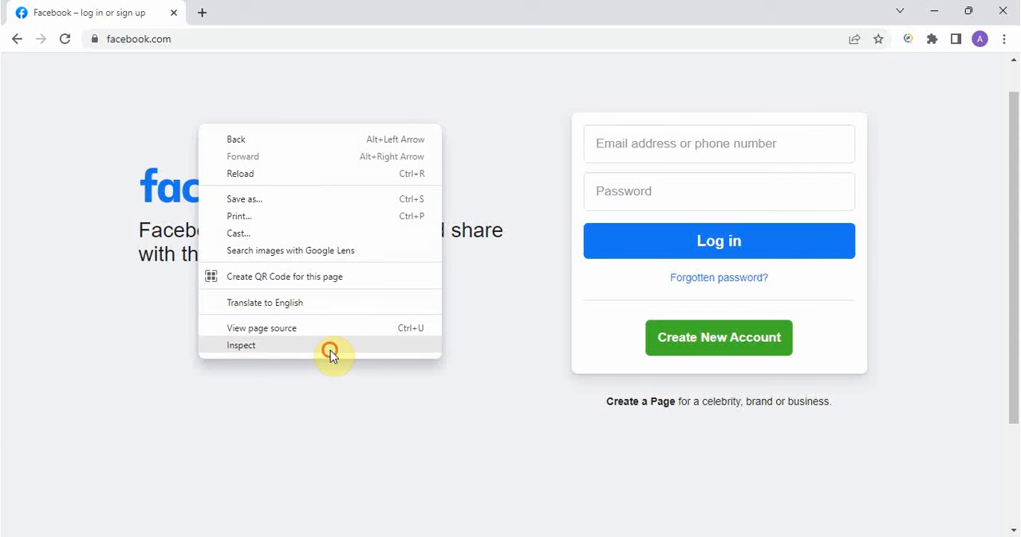
pyautogui.click(241, 345)
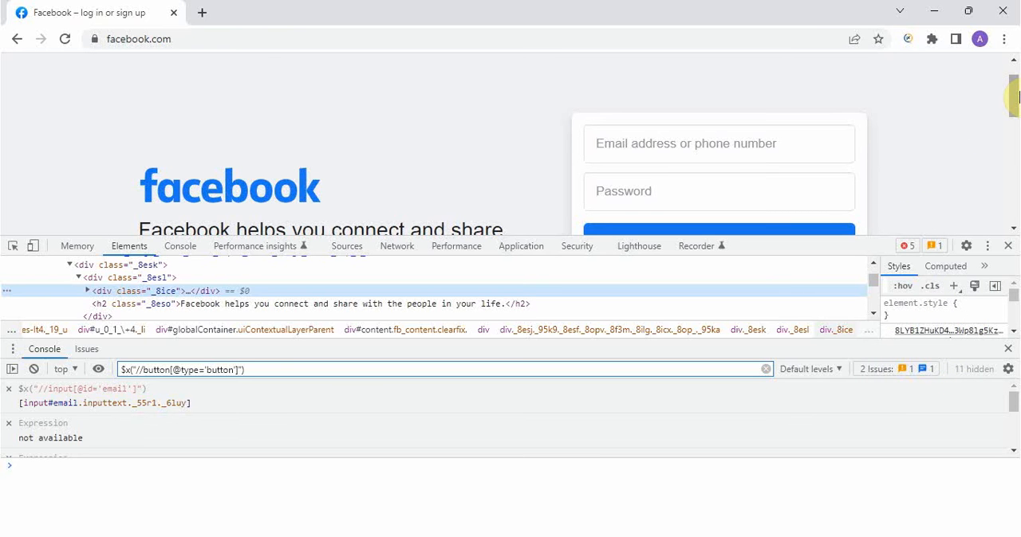
pyautogui.moveTo(938, 159)
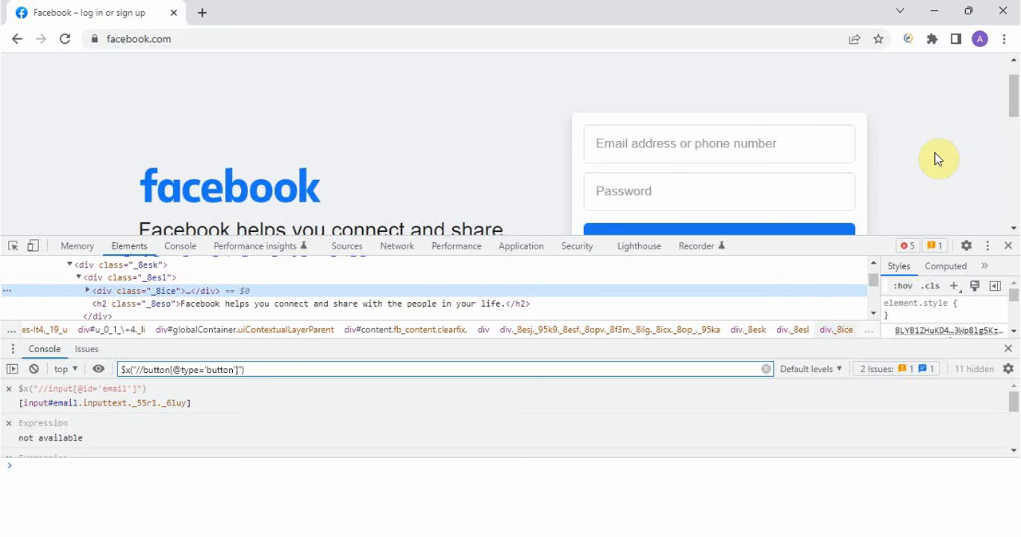
pyautogui.moveTo(492, 154)
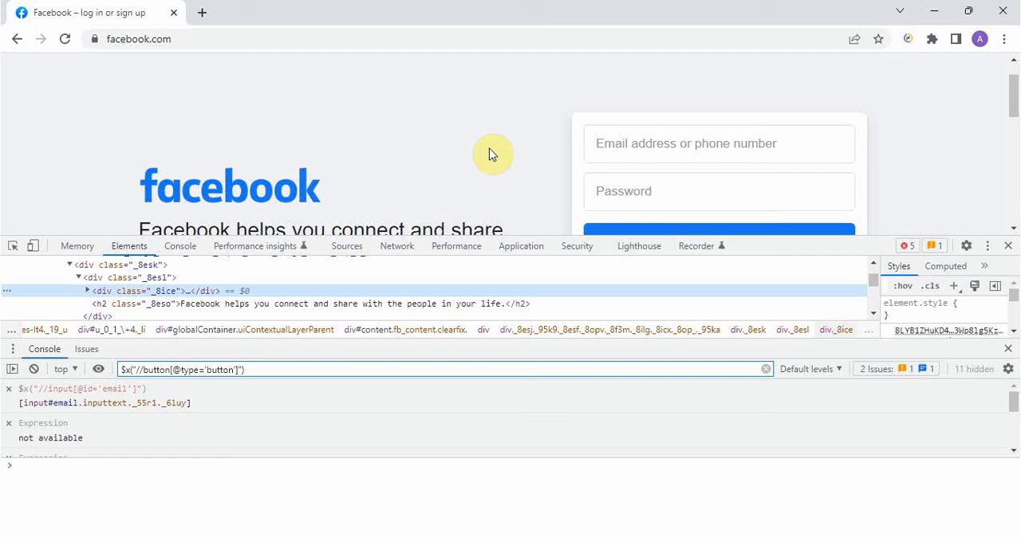
pyautogui.moveTo(373, 139)
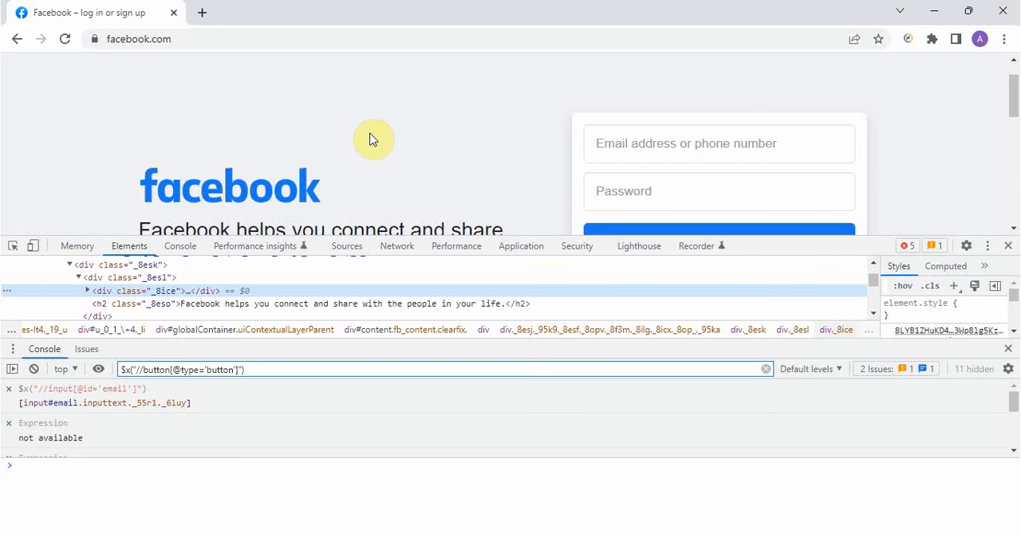
# Bring up the page's right-click menu over the Facebook login page.
pyautogui.rightClick(371, 135)
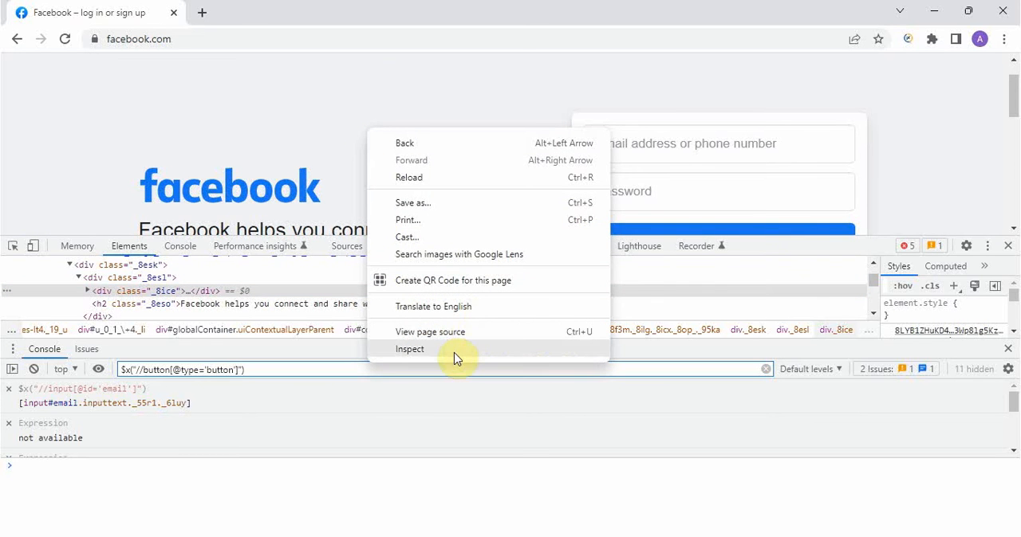
pyautogui.moveTo(230, 153)
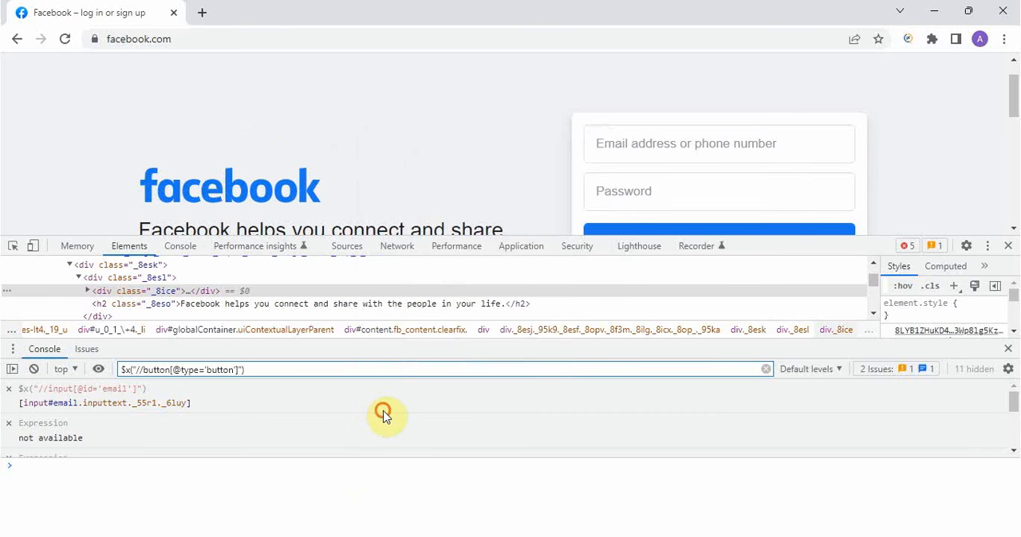
pyautogui.moveTo(386, 417)
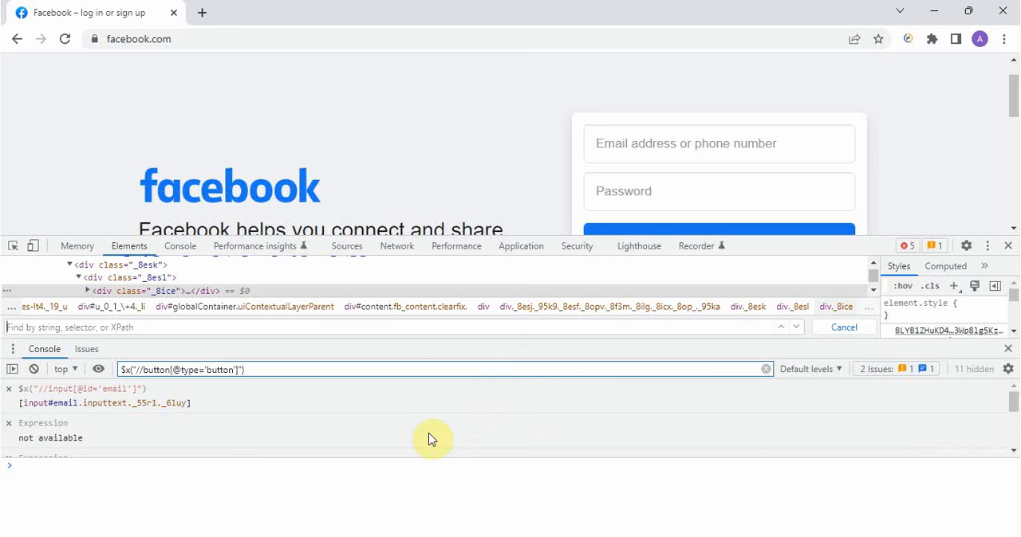
pyautogui.moveTo(503, 350)
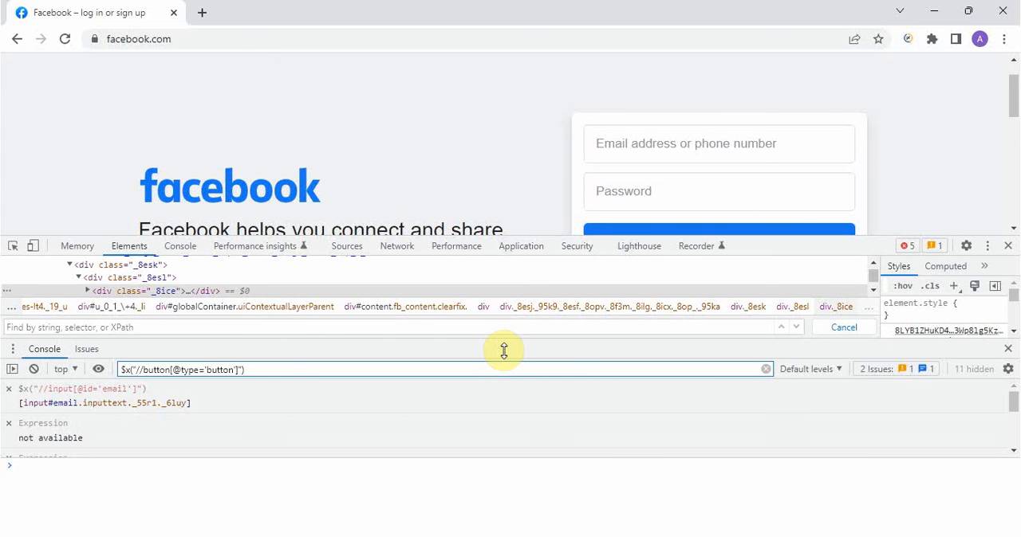
pyautogui.moveTo(420, 341)
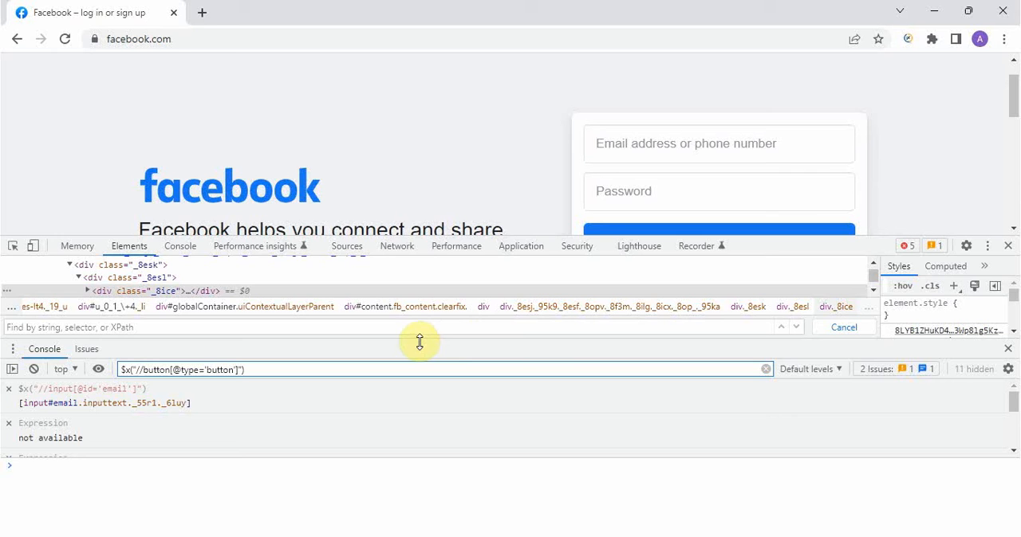
pyautogui.moveTo(730, 296)
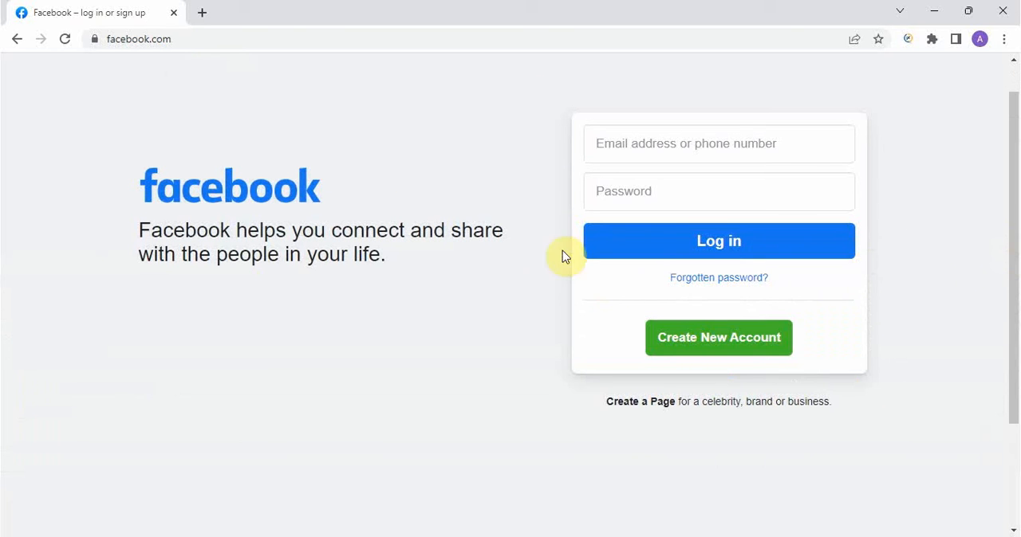
# Reopen DevTools on the Facebook login page through the context menu's Inspect option.
pyautogui.rightClick(349, 112)
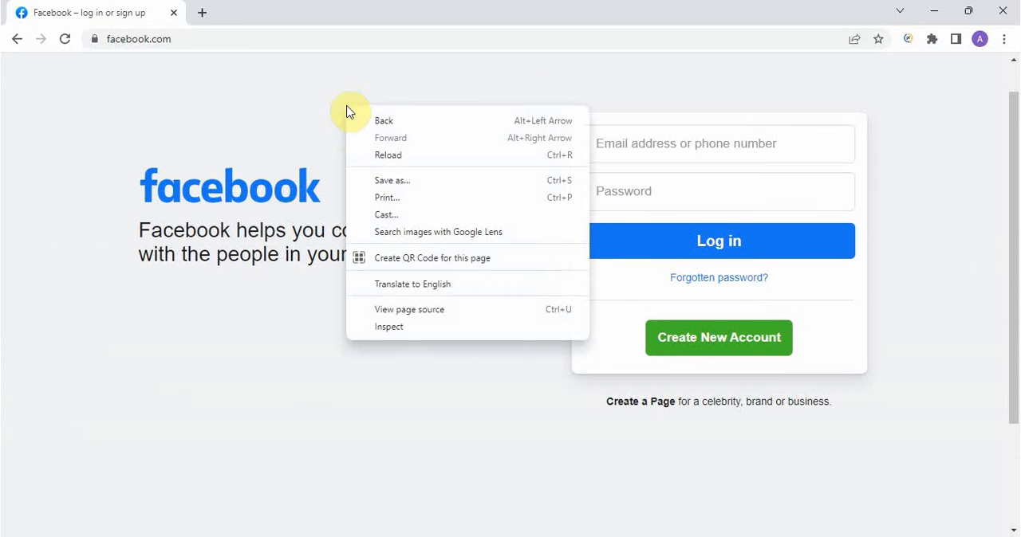
pyautogui.click(388, 327)
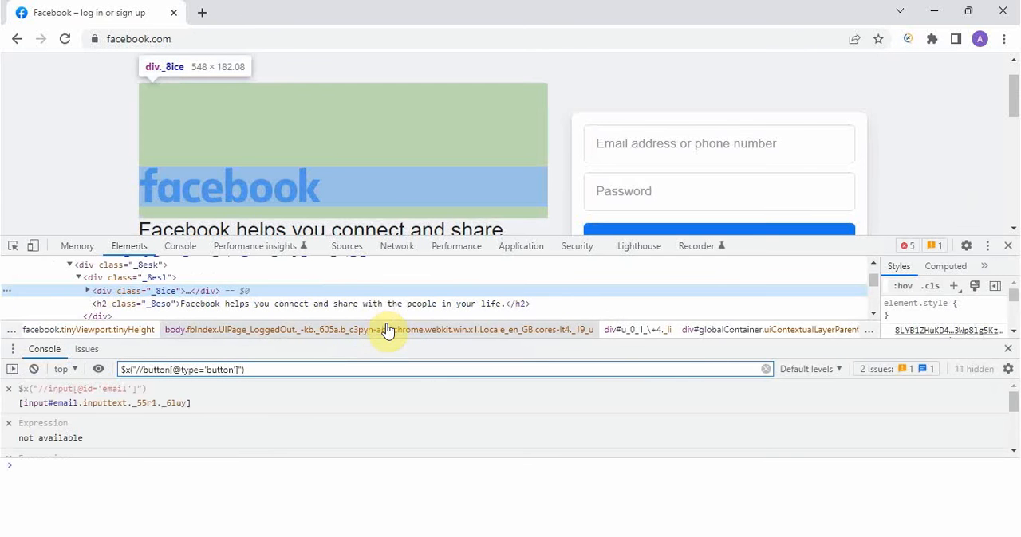
pyautogui.moveTo(447, 415)
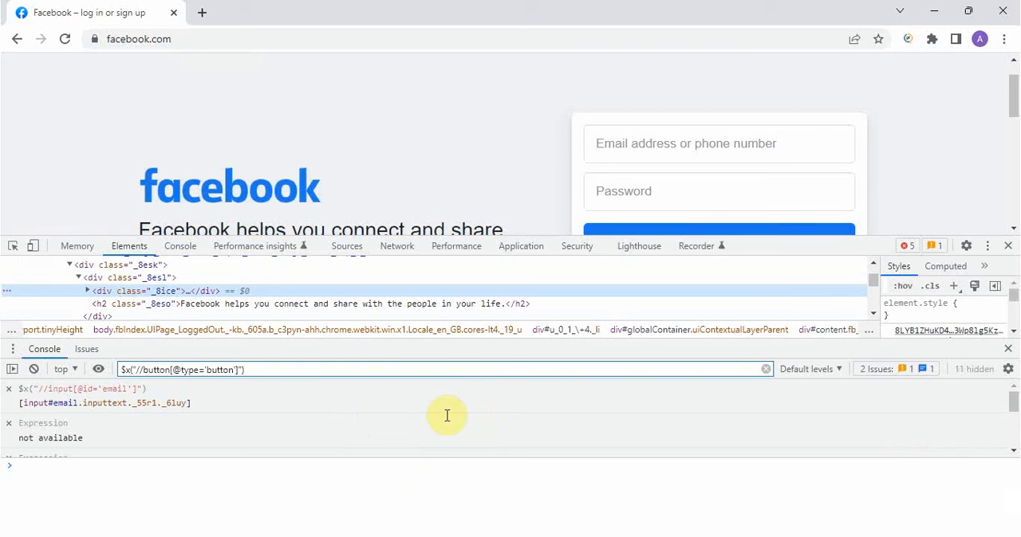
pyautogui.moveTo(267, 387)
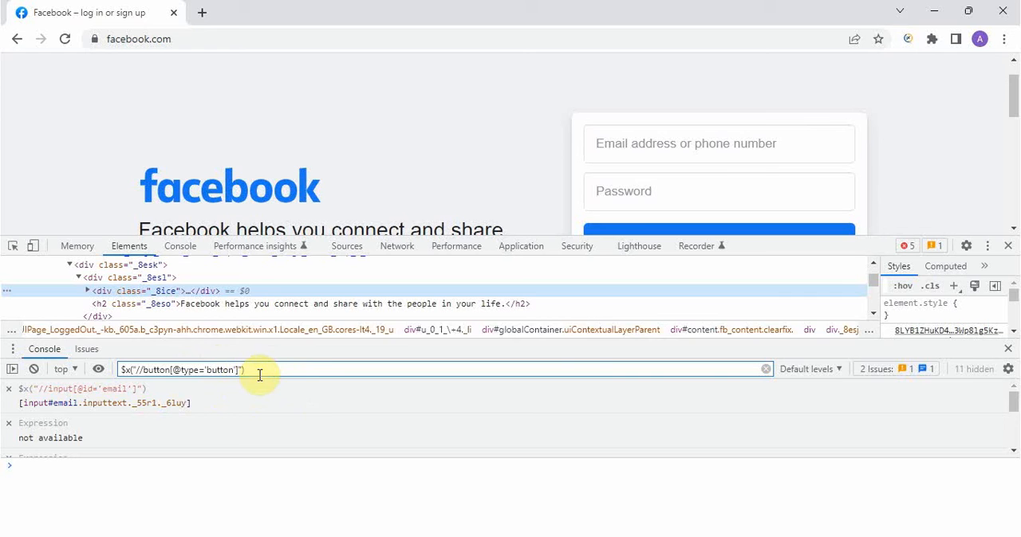
pyautogui.moveTo(417, 417)
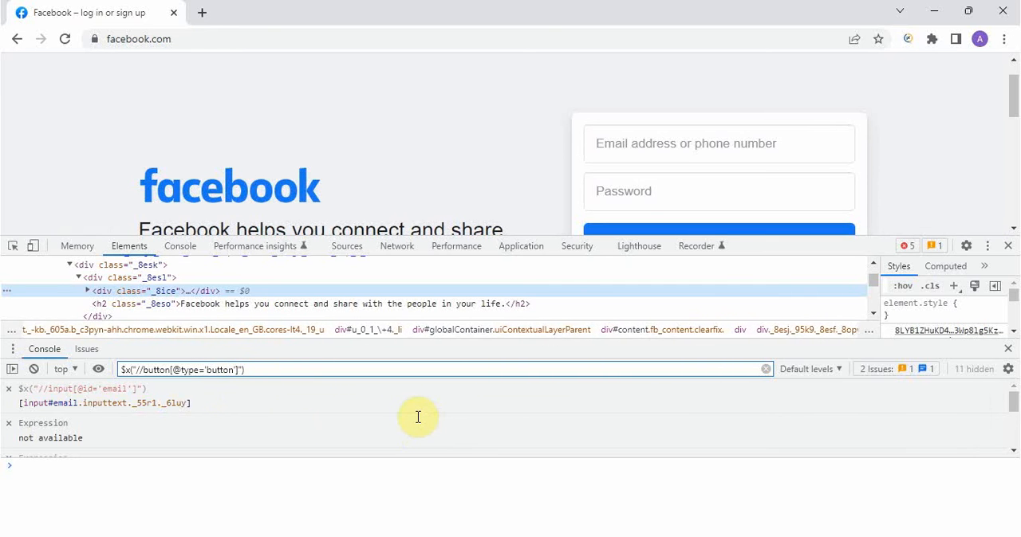
pyautogui.click(417, 422)
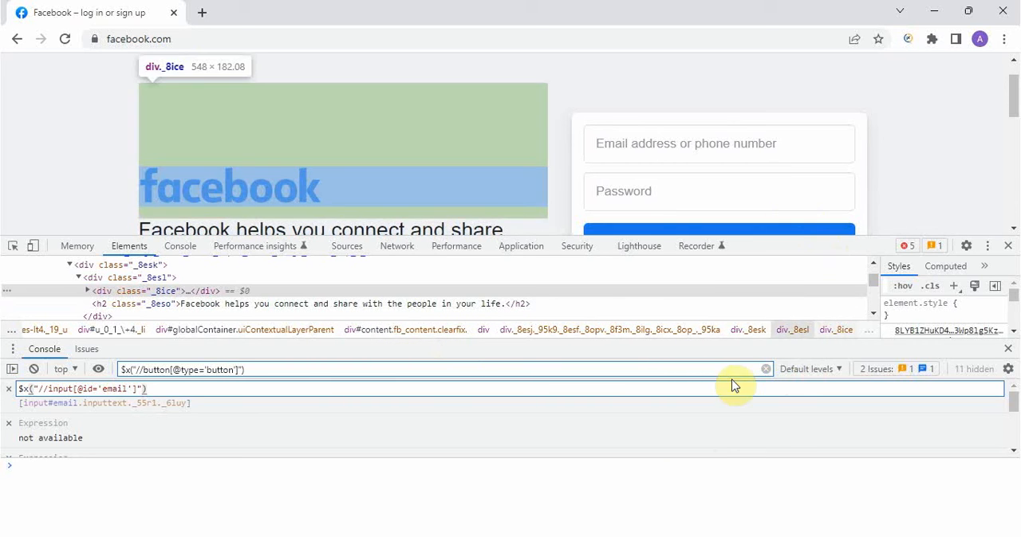
pyautogui.moveTo(841, 464)
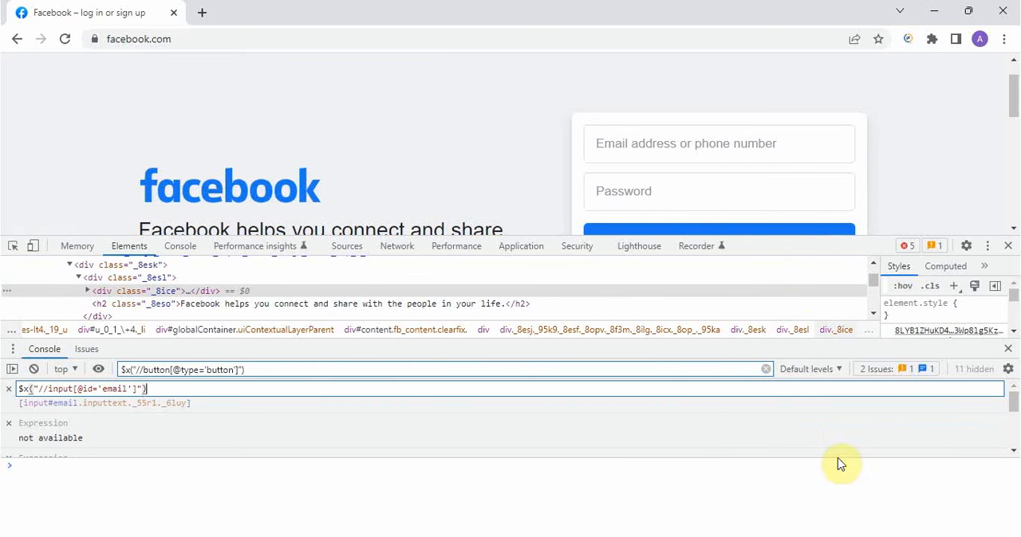
pyautogui.moveTo(933, 412)
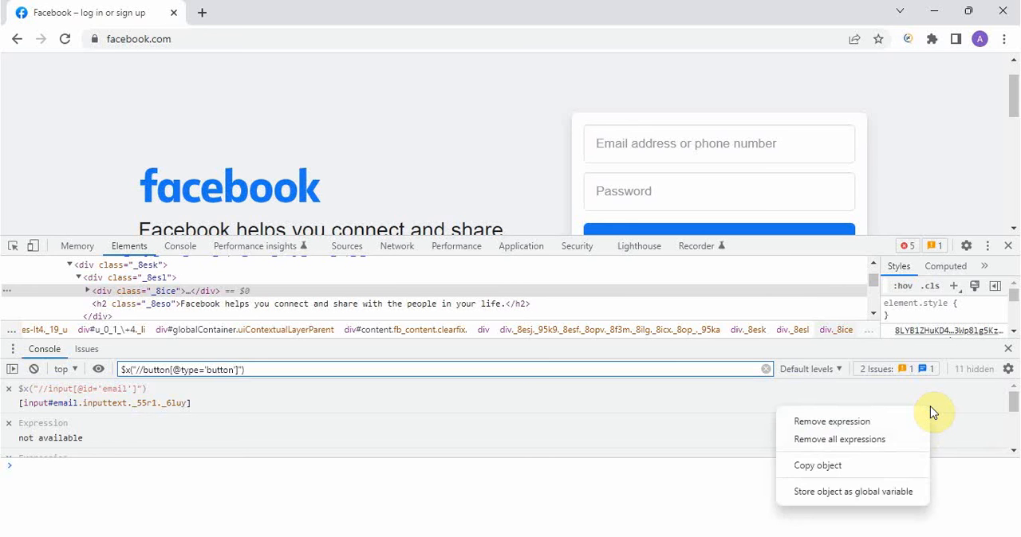
pyautogui.moveTo(748, 354)
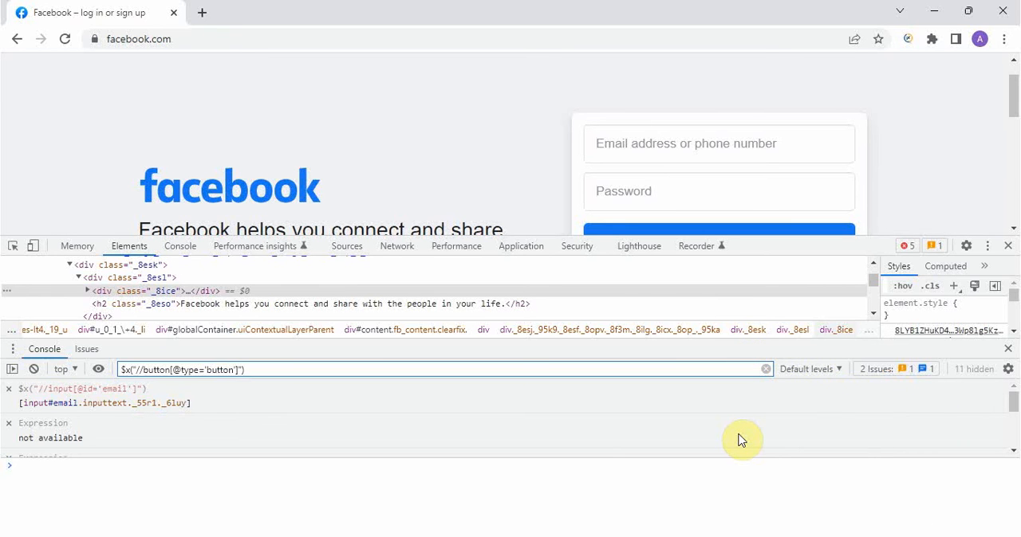
# Open the 'Find by string, selector, or XPath' bar in the Elements panel with Ctrl+F.
pyautogui.press('Ctrl+f')
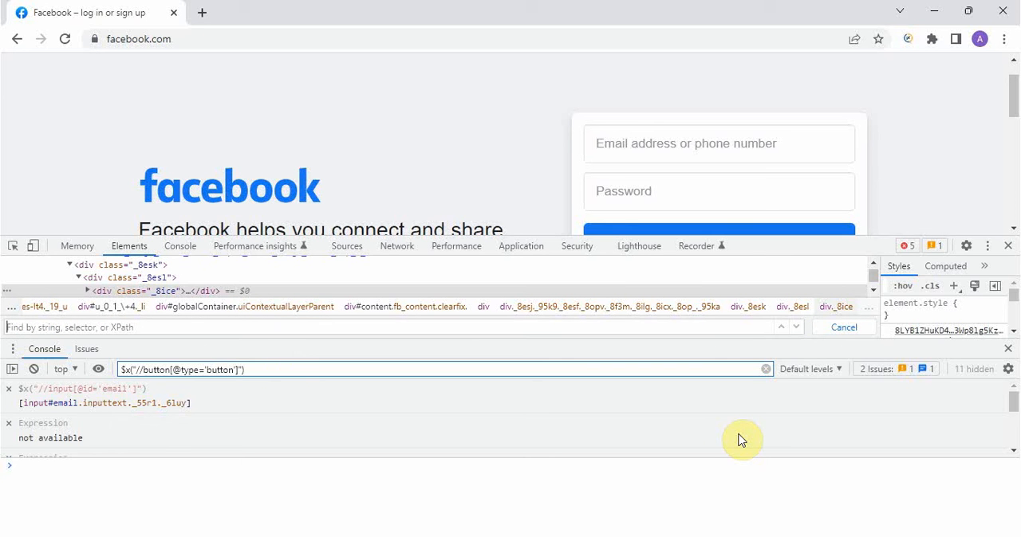
pyautogui.moveTo(32, 323)
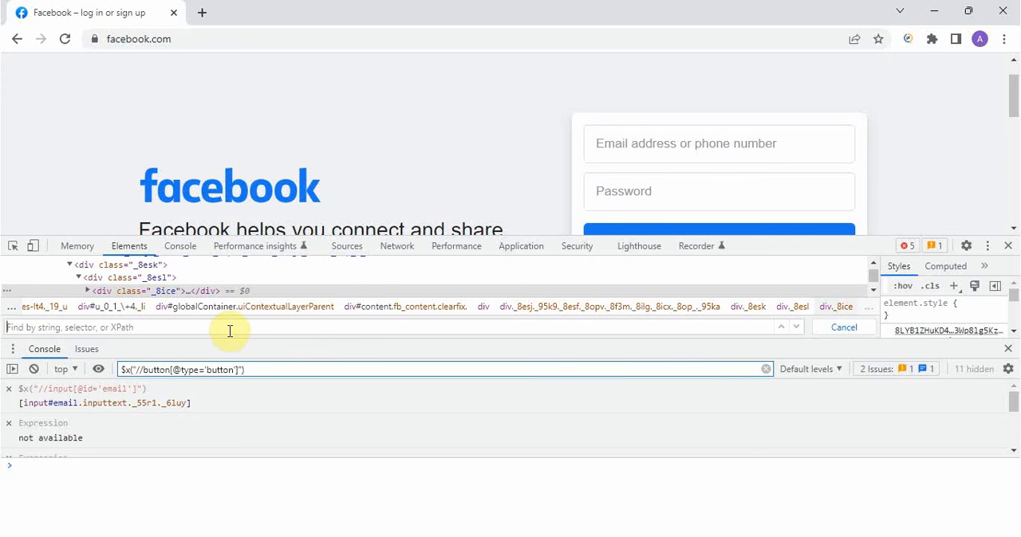
pyautogui.moveTo(411, 323)
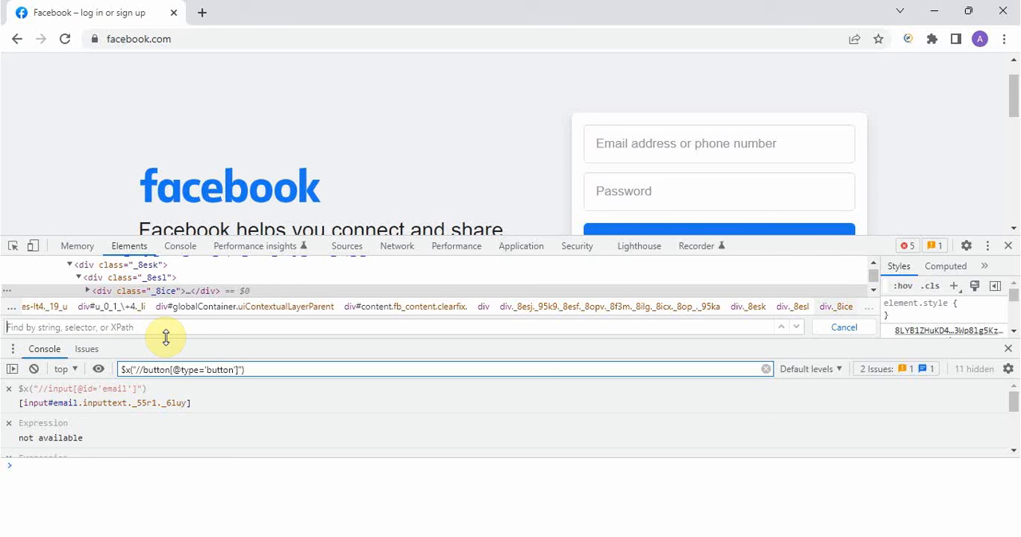
# Pick the email field on the page to highlight its input element in the Elements tree.
pyautogui.click(13, 246)
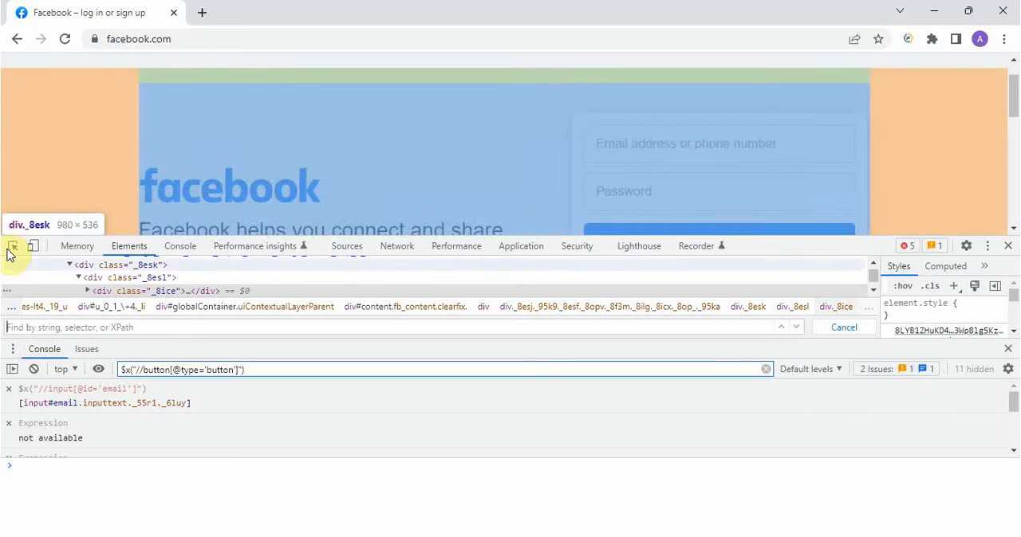
pyautogui.click(13, 245)
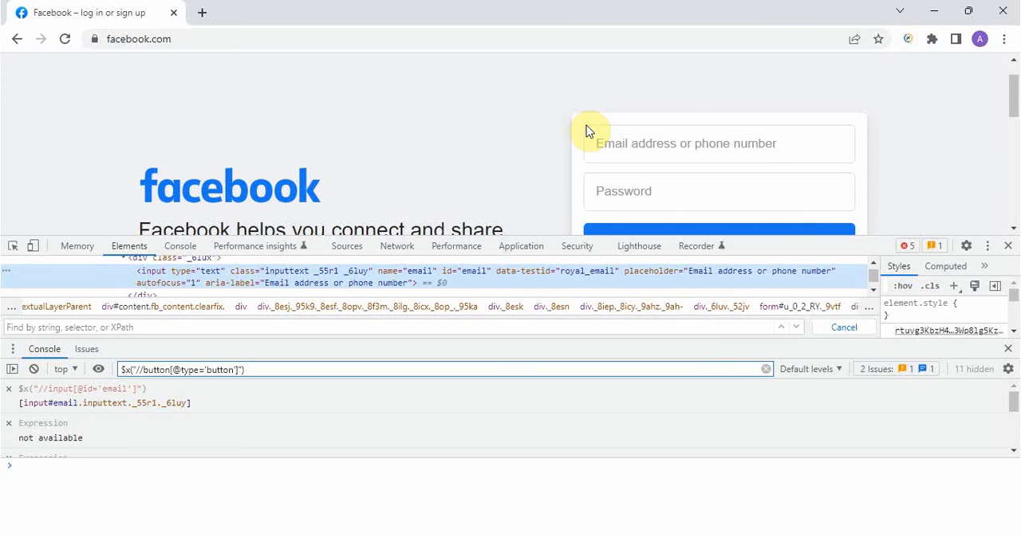
pyautogui.moveTo(451, 277)
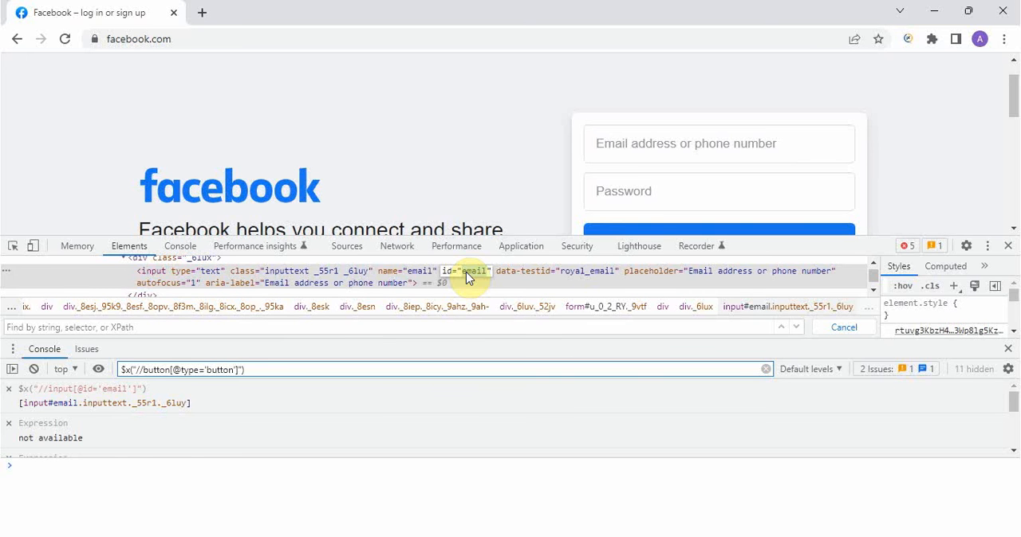
pyautogui.moveTo(277, 336)
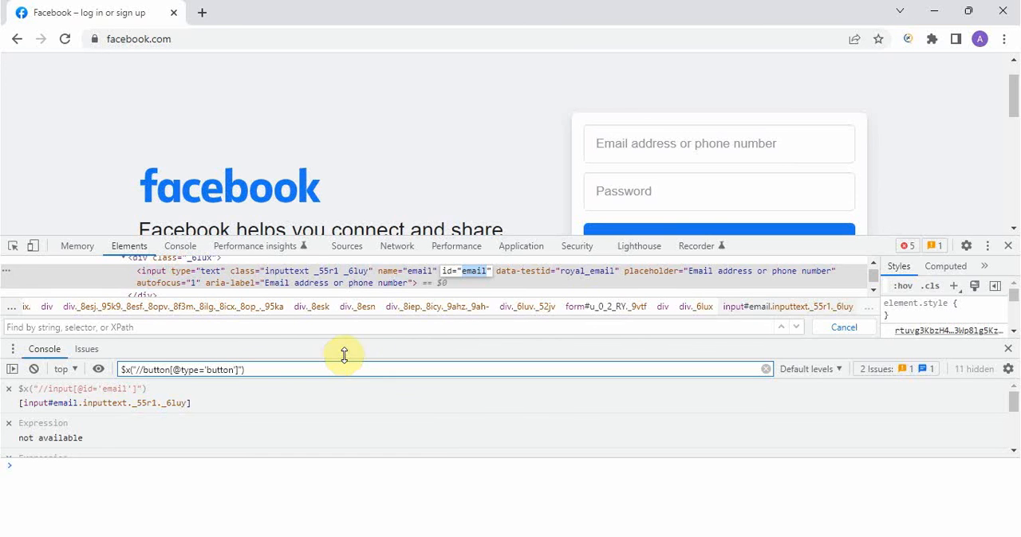
pyautogui.moveTo(423, 350)
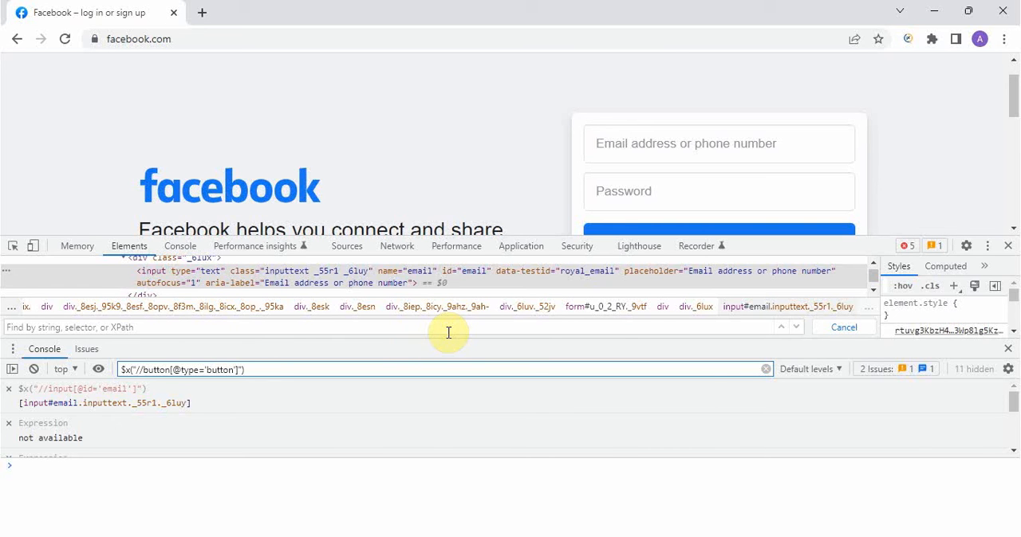
pyautogui.moveTo(158, 275)
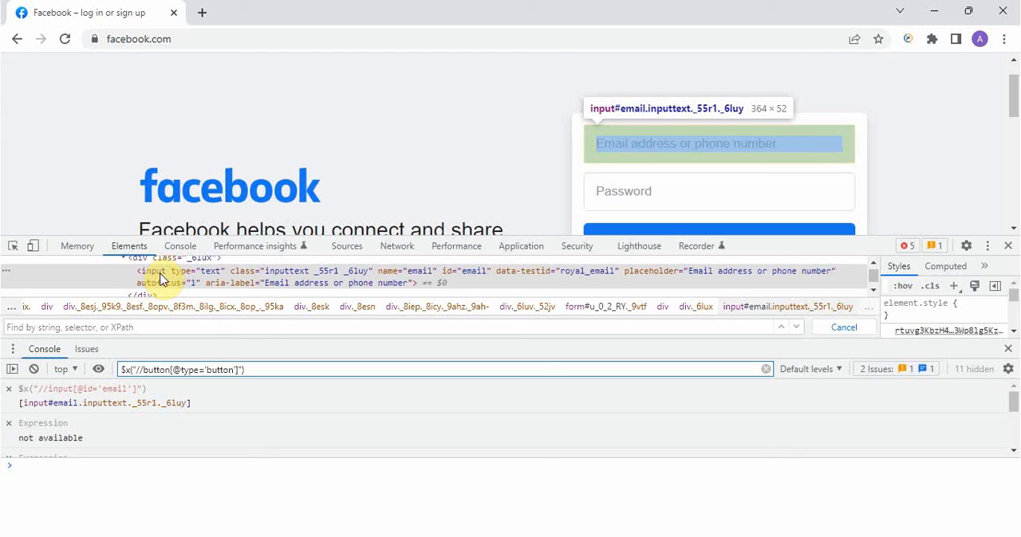
pyautogui.moveTo(180, 327)
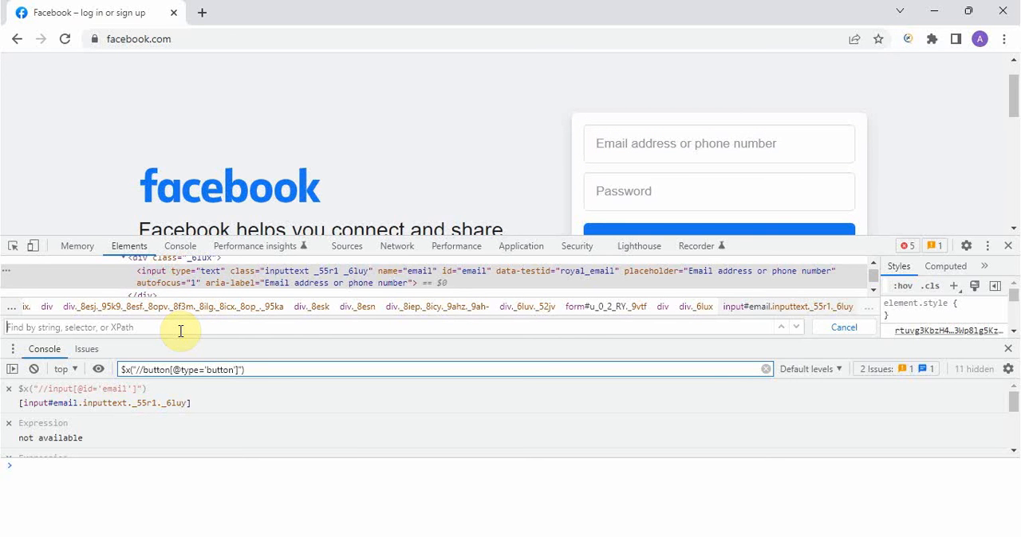
# Search elements with XPath //input and step through all six matches to the last hidden input.
pyautogui.write('//input')
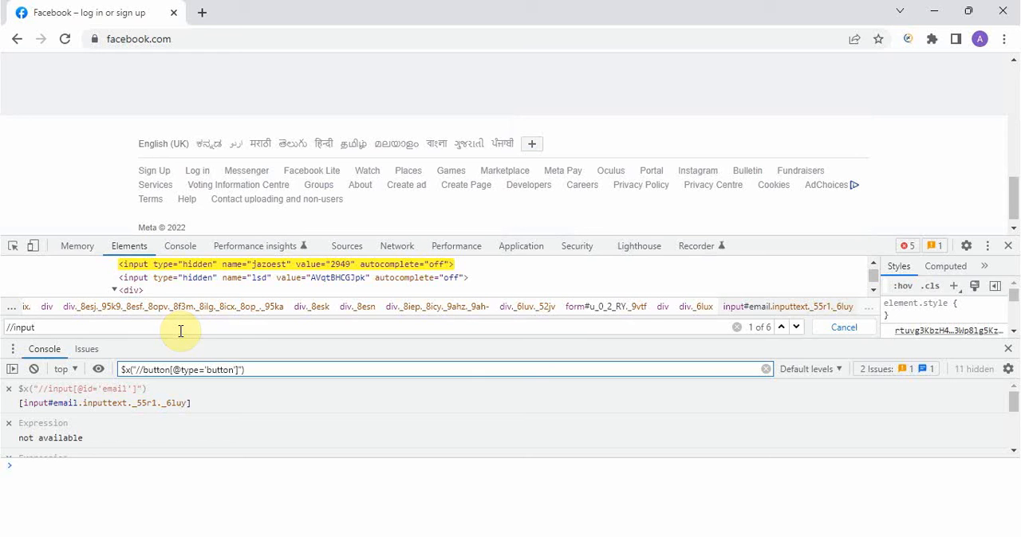
pyautogui.moveTo(780, 343)
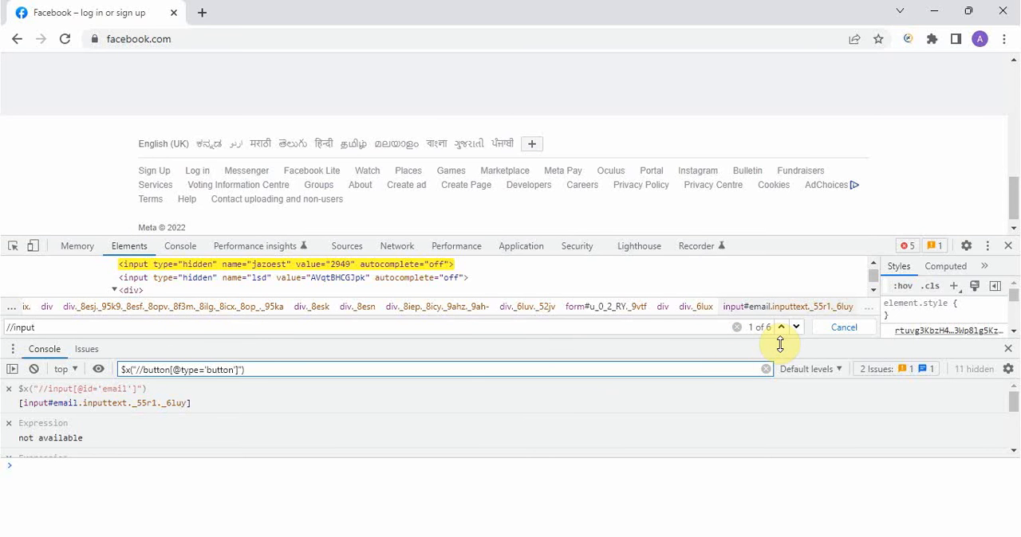
pyautogui.moveTo(439, 327)
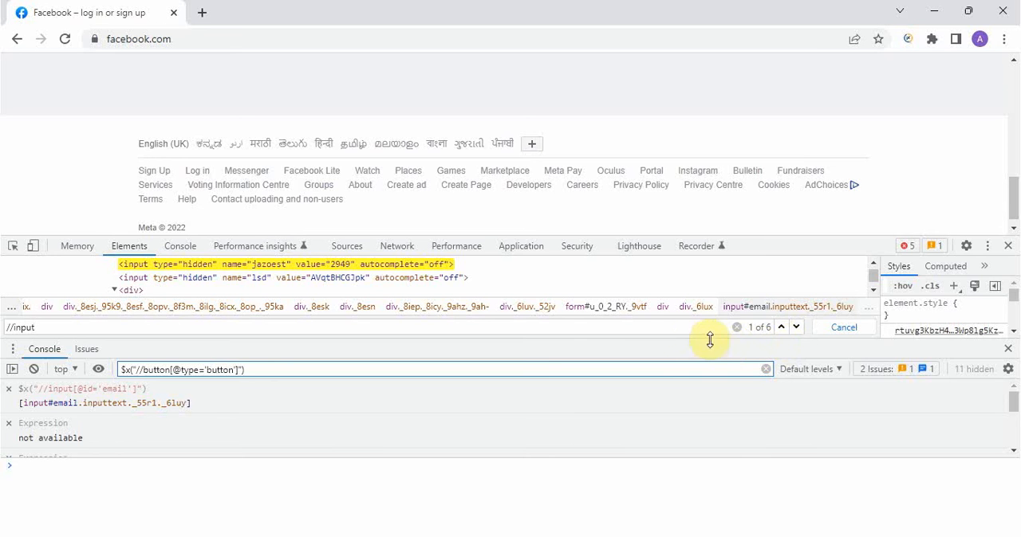
pyautogui.click(795, 327)
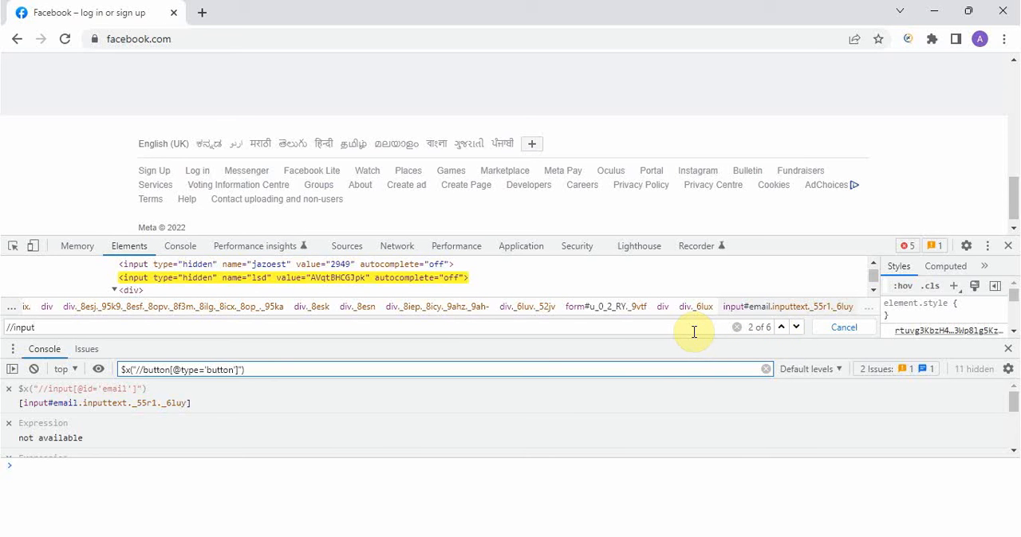
pyautogui.click(781, 327)
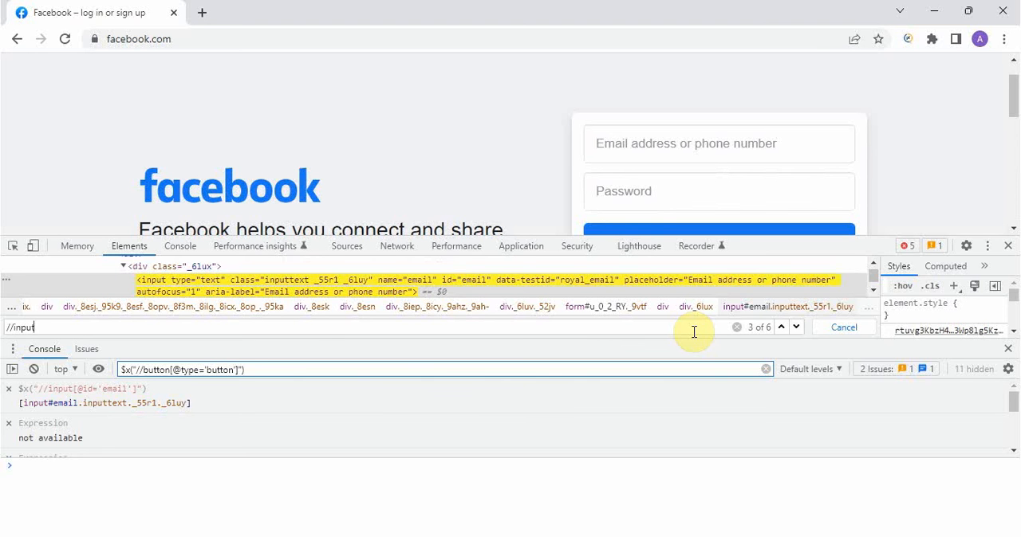
pyautogui.click(781, 327)
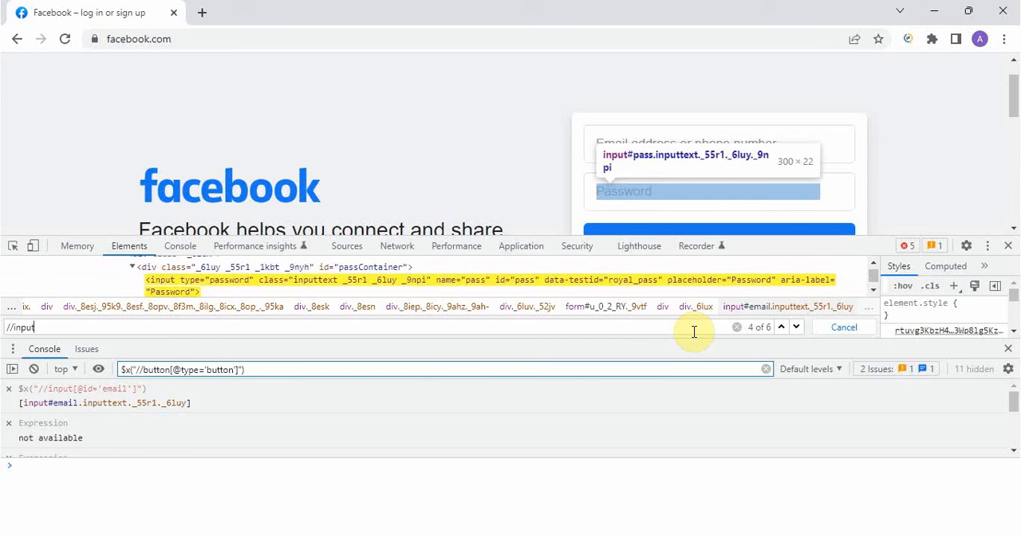
pyautogui.moveTo(694, 331)
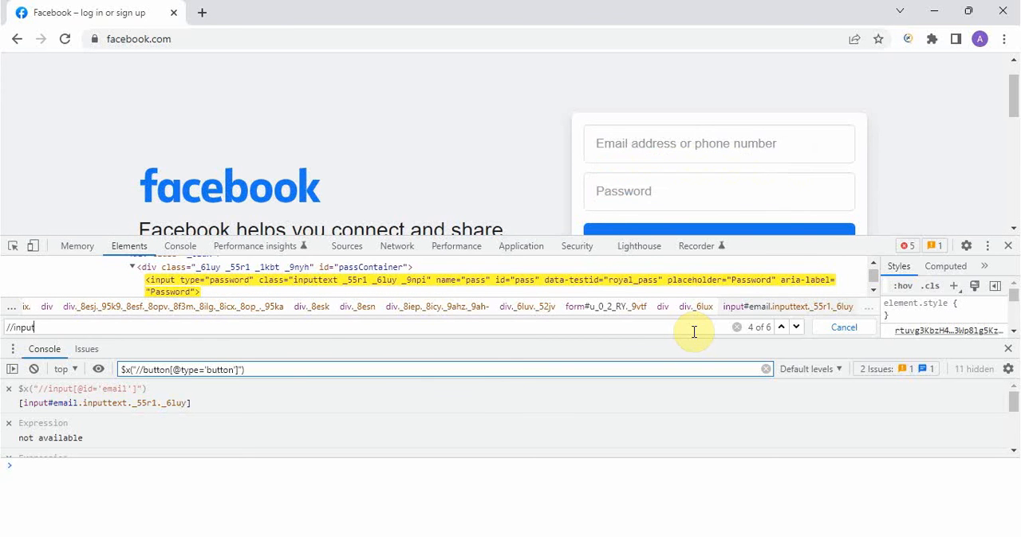
pyautogui.click(781, 327)
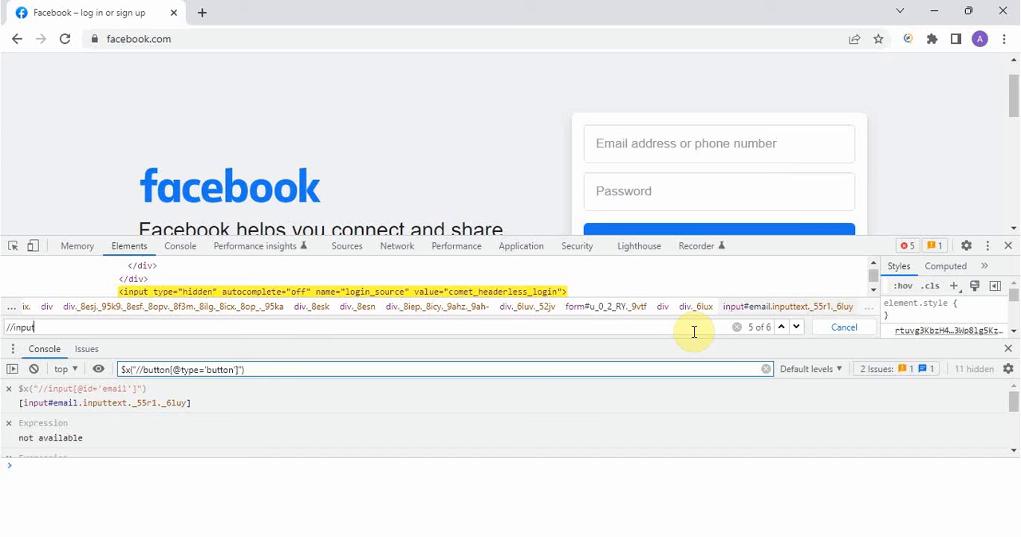
pyautogui.click(795, 327)
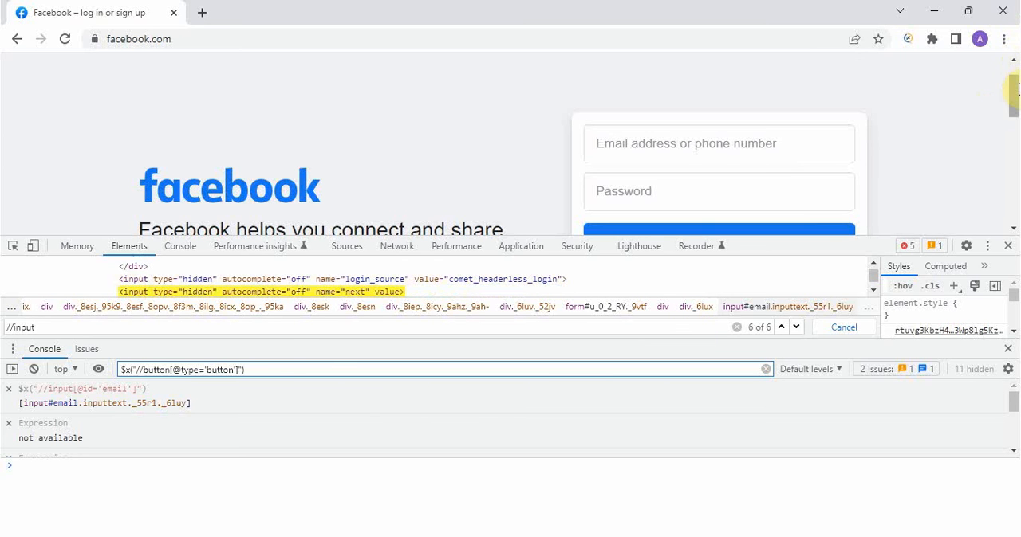
pyautogui.scroll(-3)
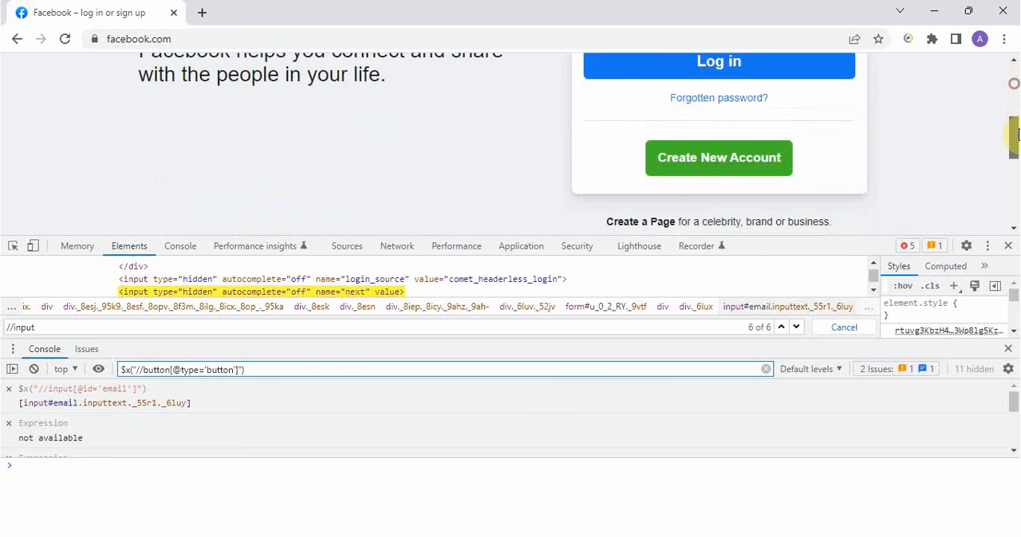
pyautogui.scroll(3)
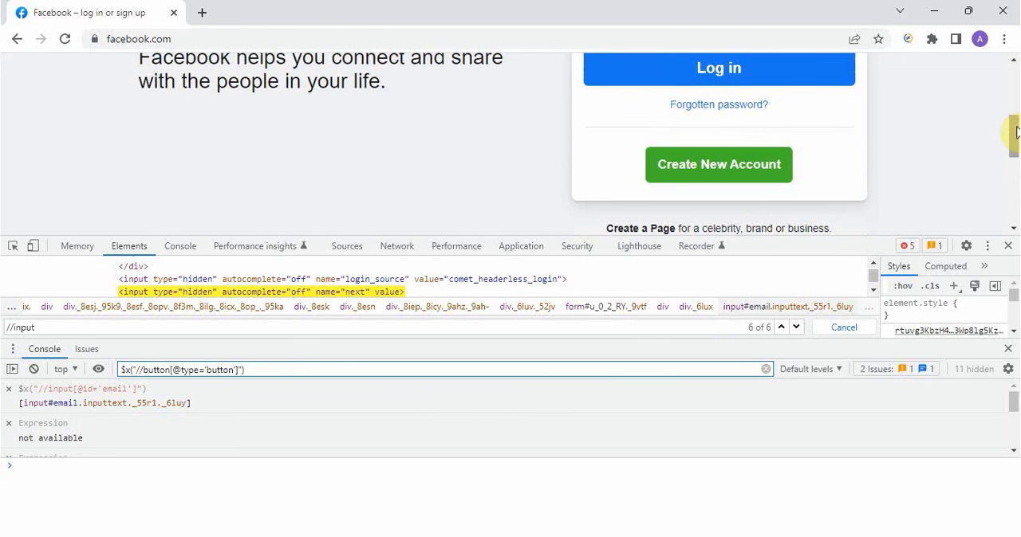
pyautogui.moveTo(814, 352)
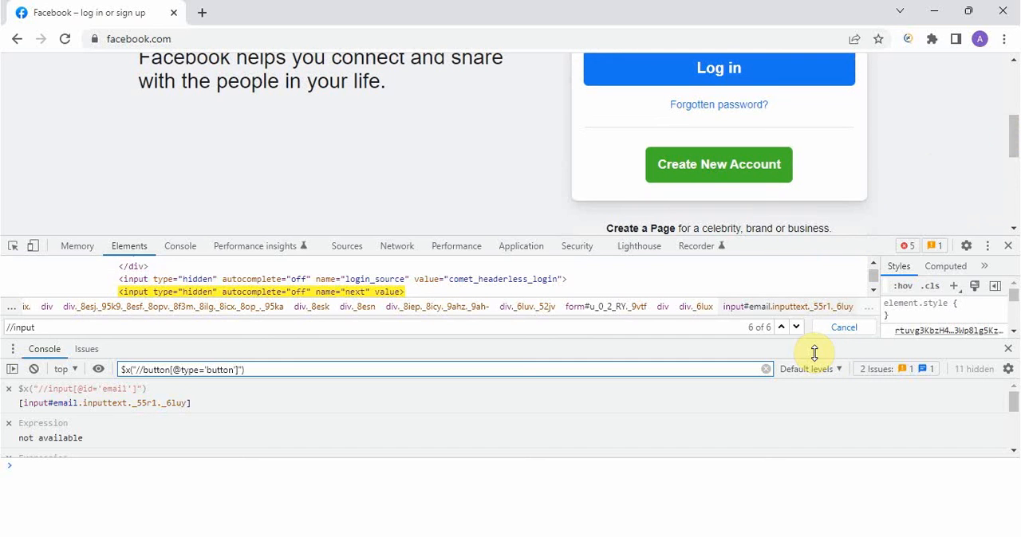
pyautogui.scroll(-3)
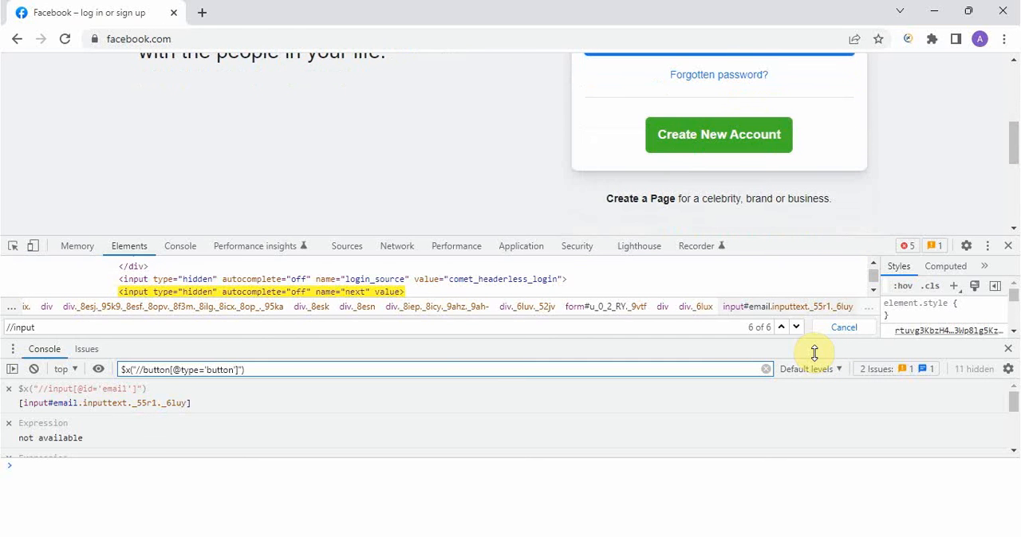
pyautogui.scroll(-3)
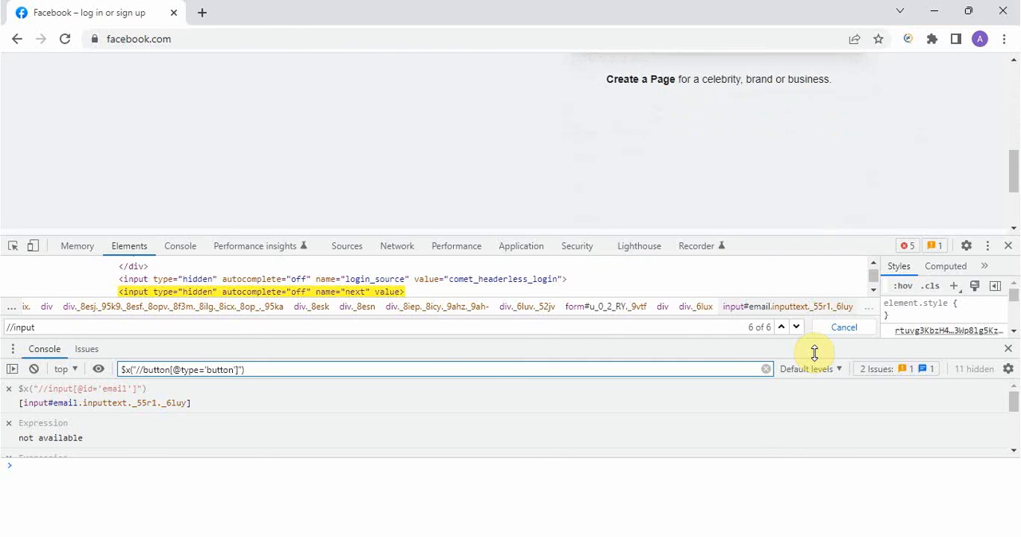
pyautogui.moveTo(827, 403)
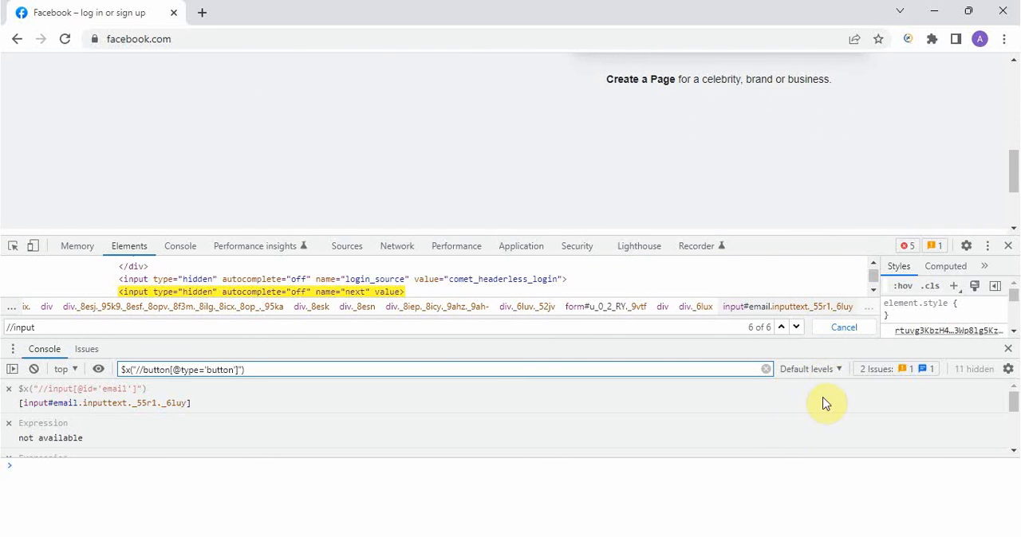
pyautogui.moveTo(823, 318)
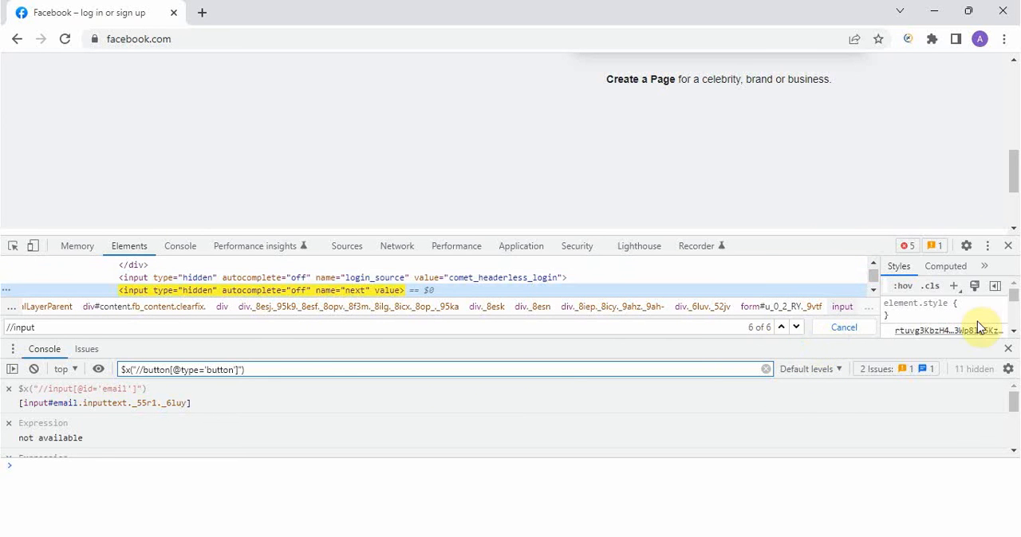
pyautogui.moveTo(753, 493)
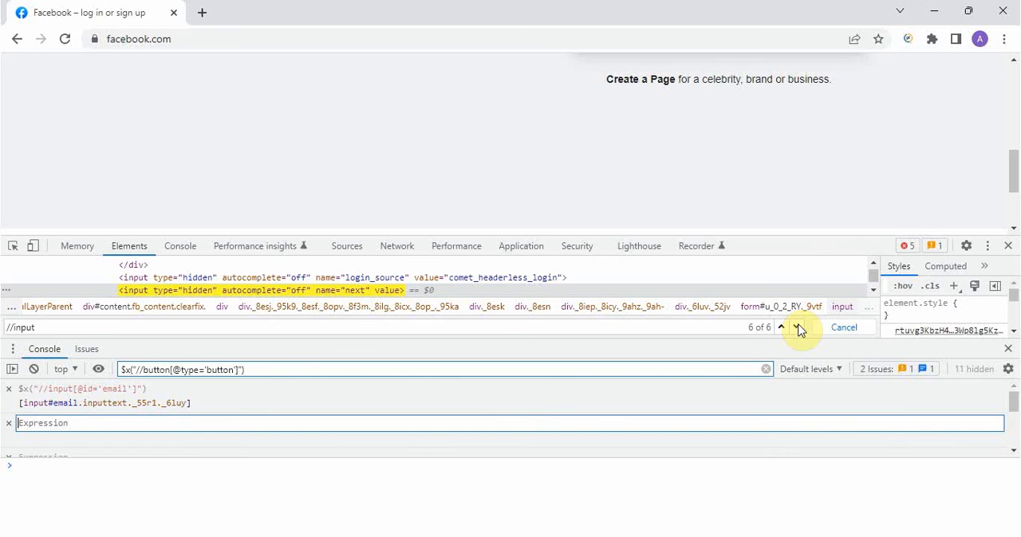
# Cycle the //input matches forward and back, landing on the email input at 3 of 6.
pyautogui.click(797, 327)
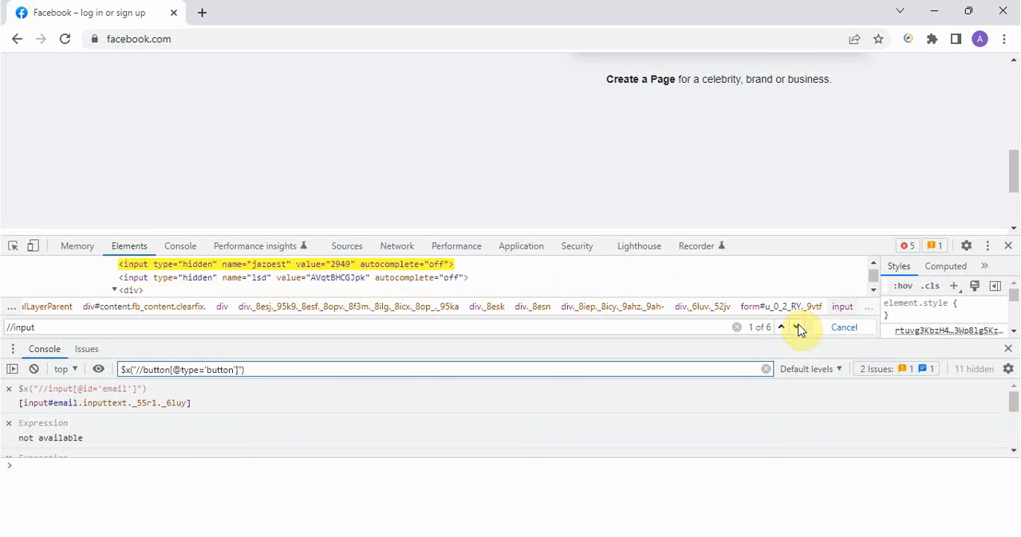
pyautogui.click(798, 327)
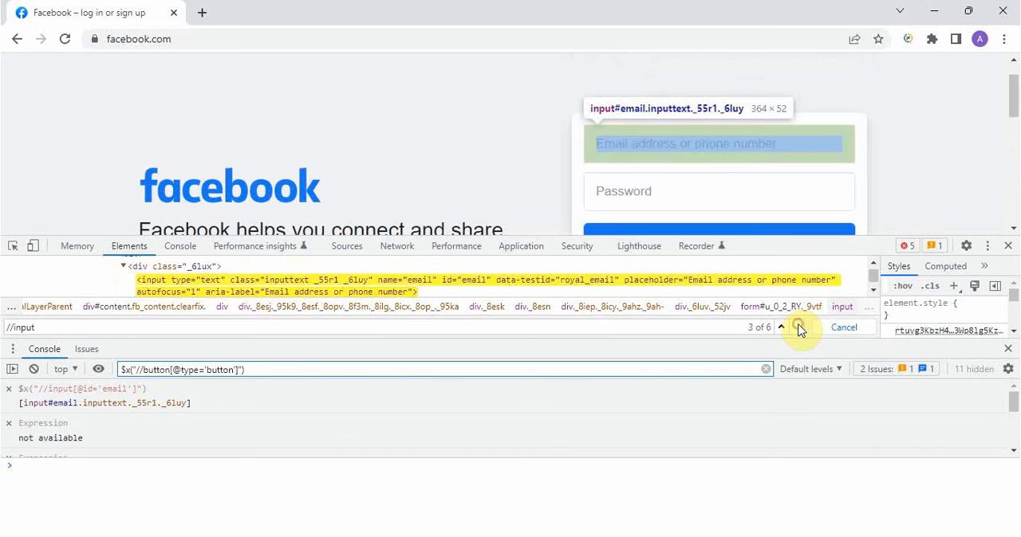
pyautogui.click(798, 327)
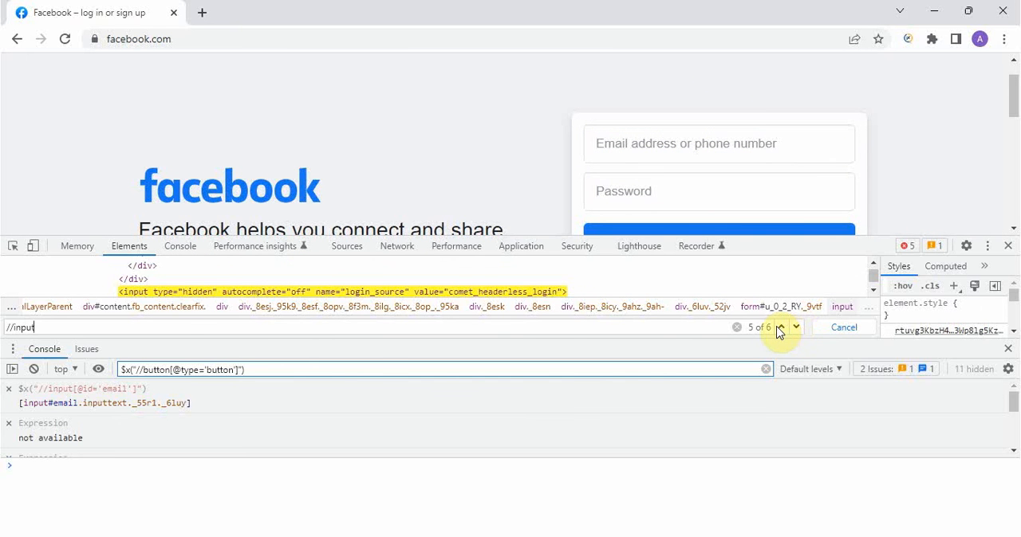
pyautogui.click(795, 327)
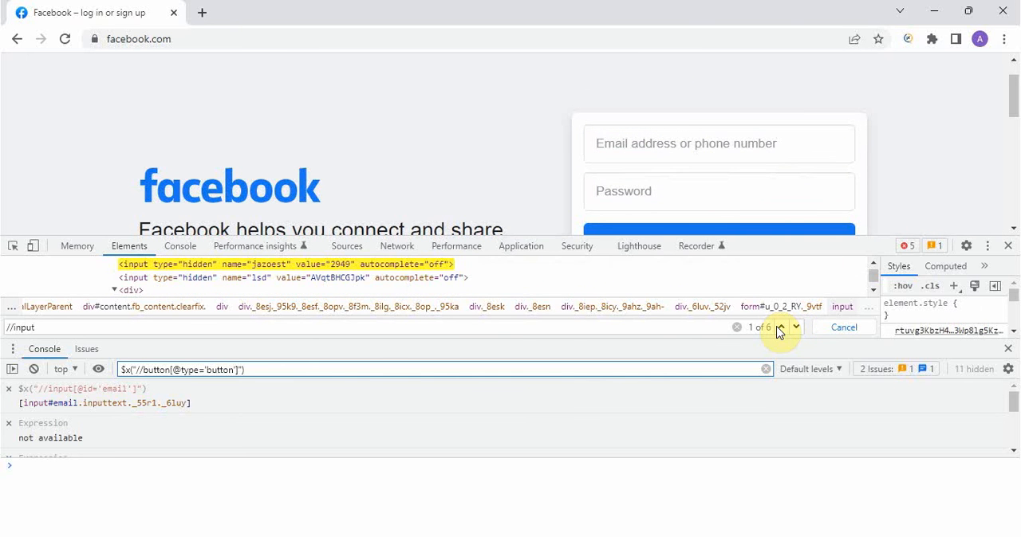
pyautogui.click(795, 327)
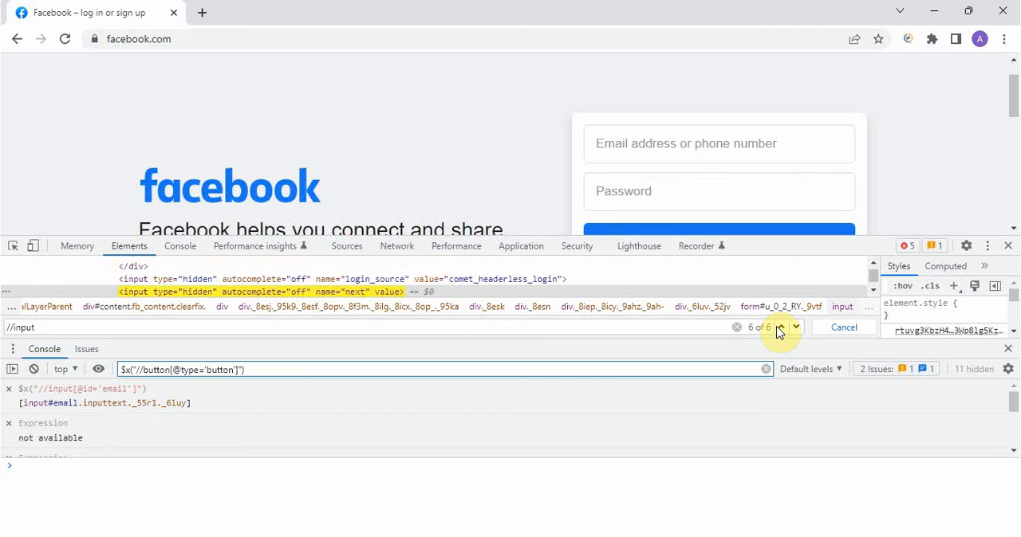
pyautogui.click(796, 327)
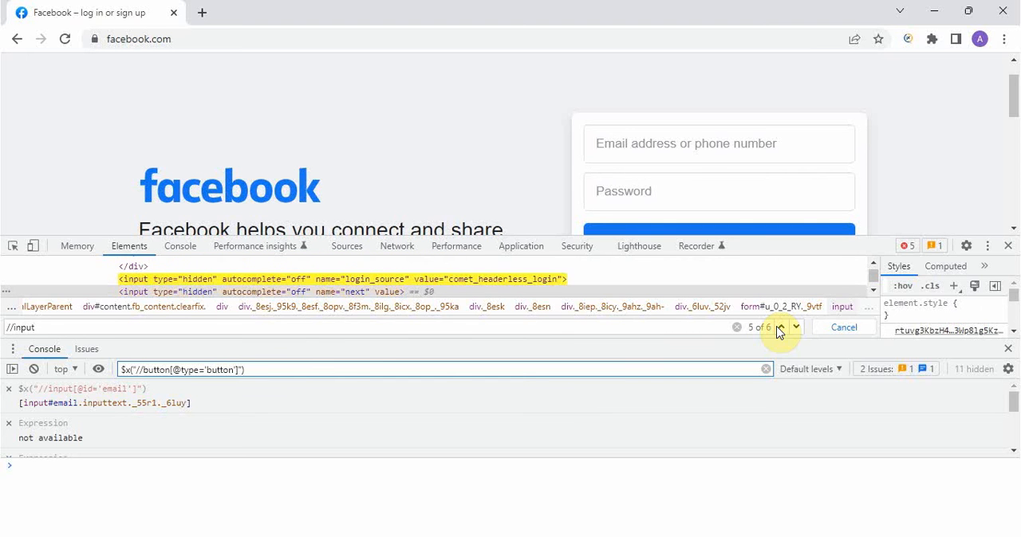
pyautogui.click(795, 327)
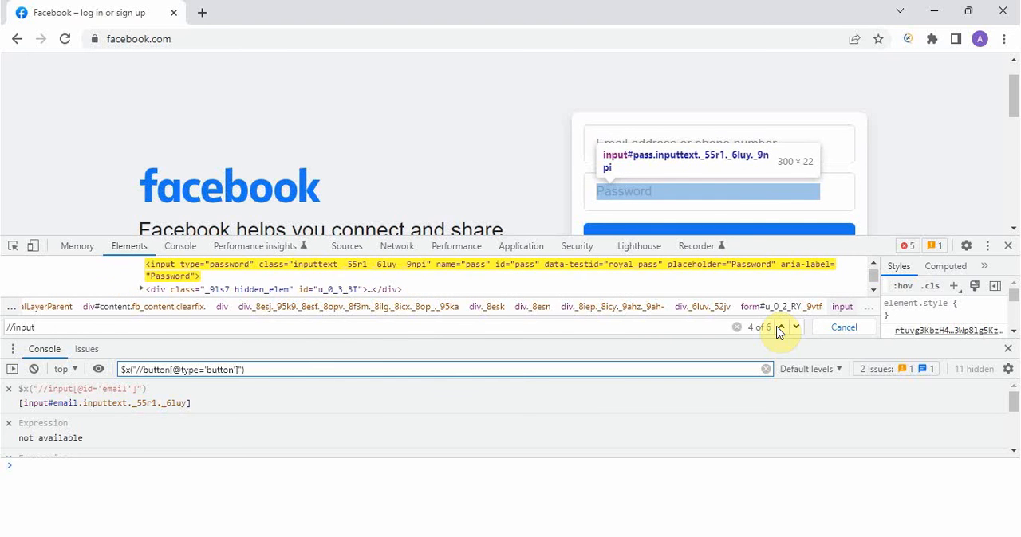
pyautogui.click(795, 327)
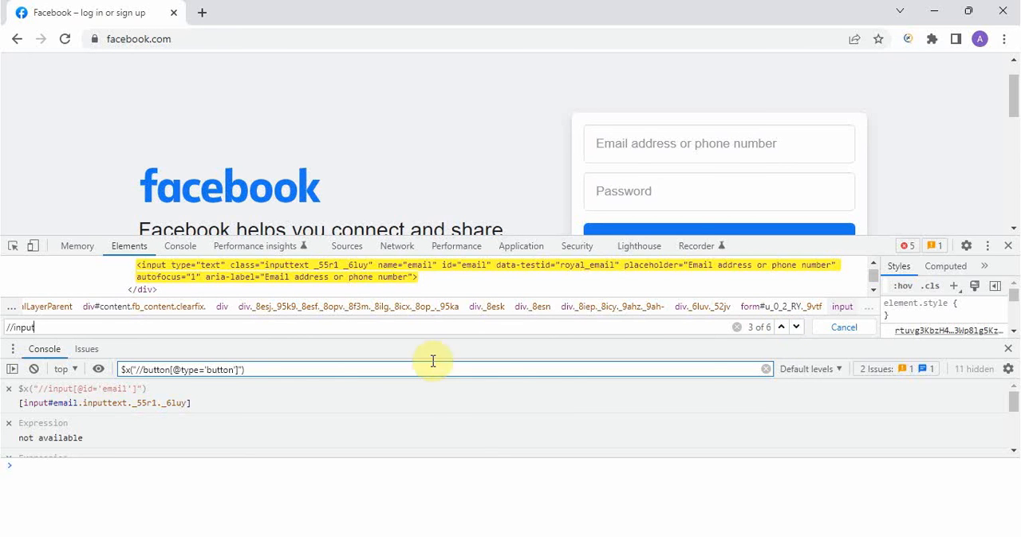
pyautogui.moveTo(757, 351)
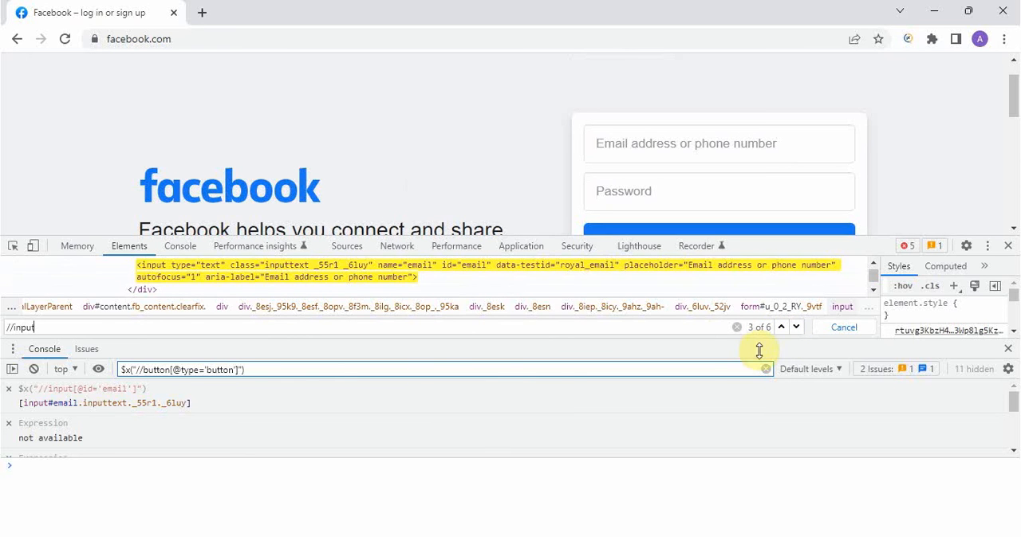
pyautogui.moveTo(740, 325)
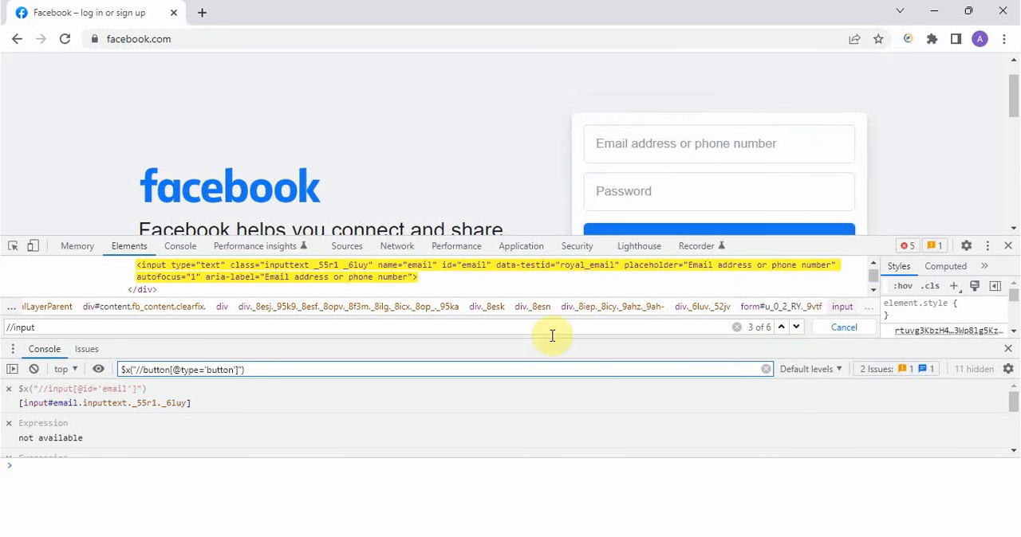
pyautogui.moveTo(748, 341)
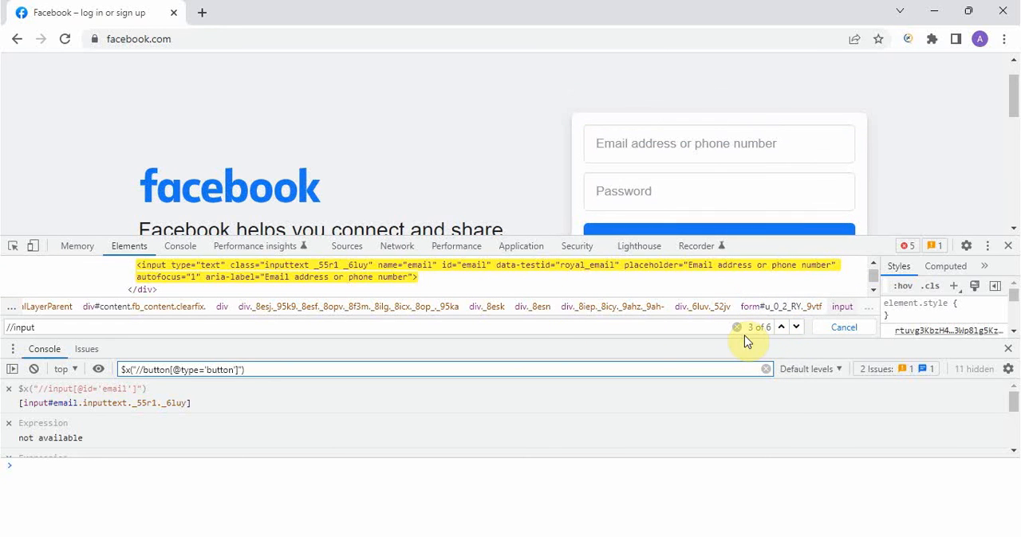
pyautogui.moveTo(685, 343)
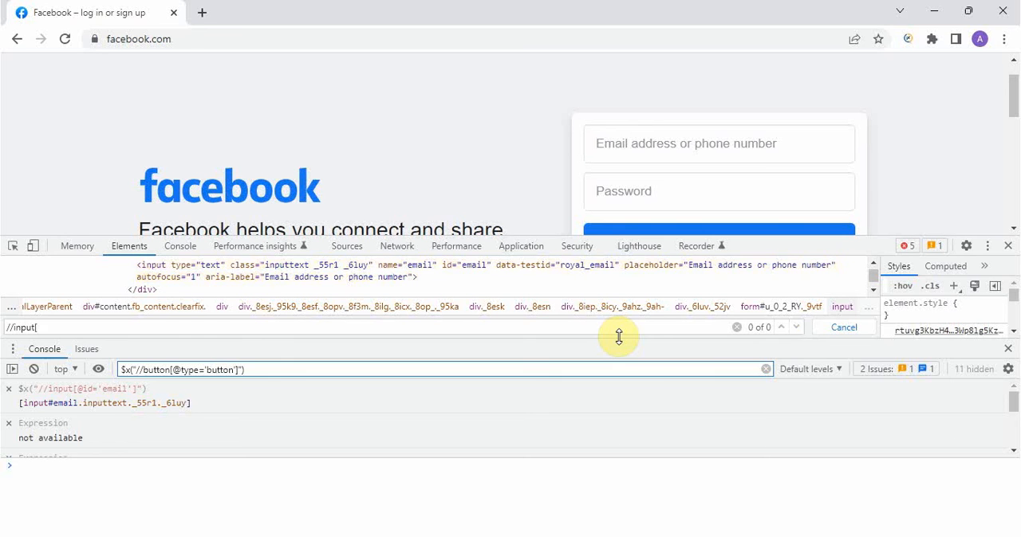
pyautogui.write("@id=']")
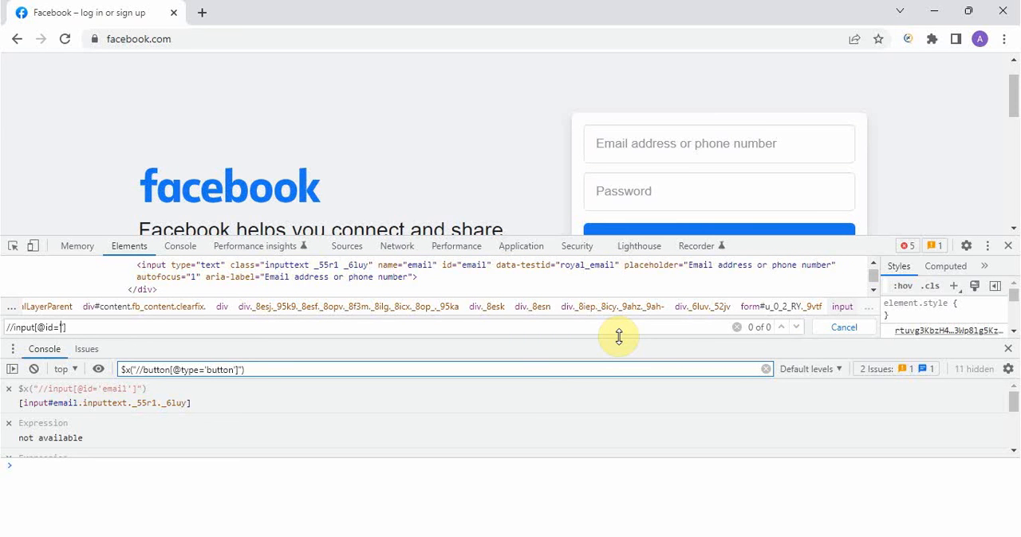
pyautogui.write("email'")
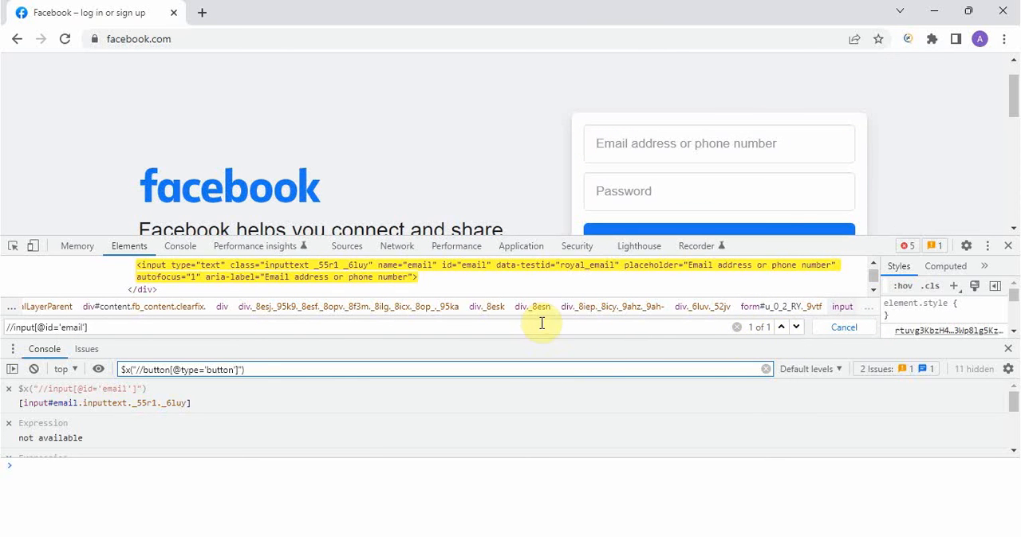
pyautogui.moveTo(500, 103)
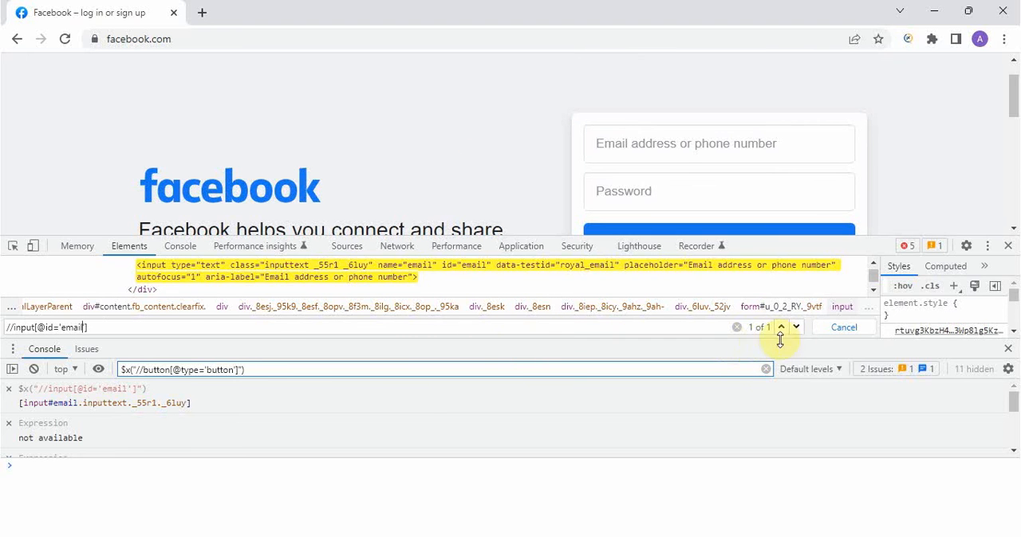
pyautogui.moveTo(727, 355)
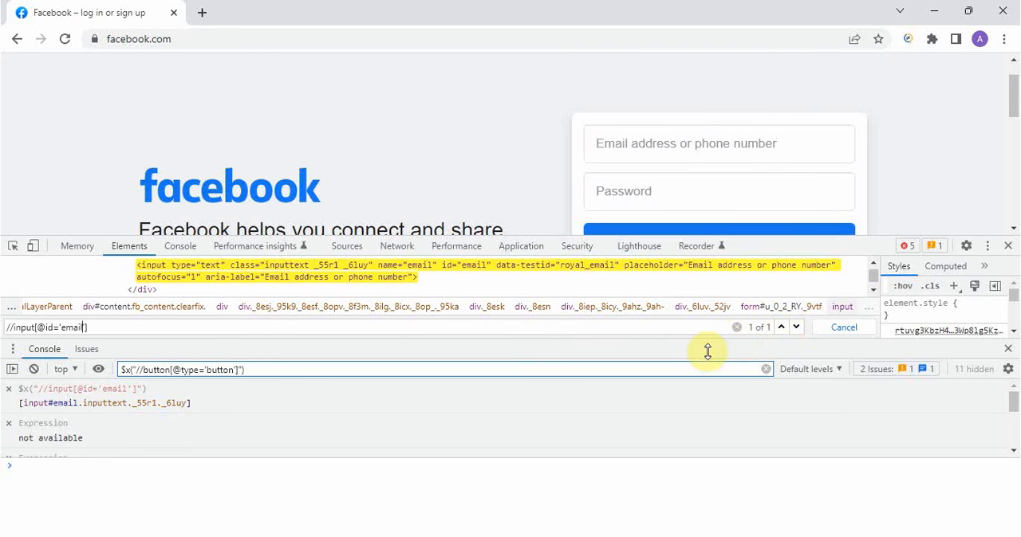
pyautogui.moveTo(701, 330)
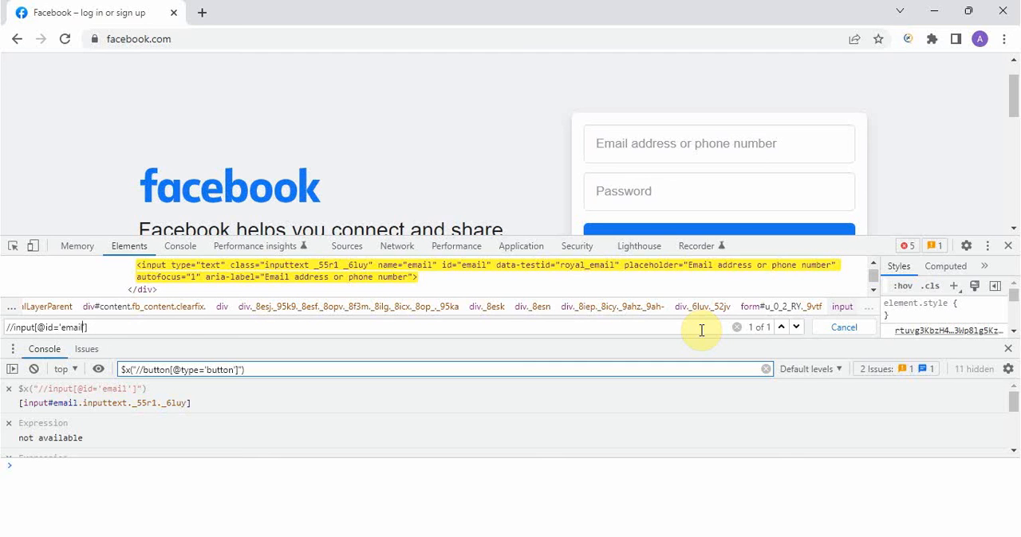
pyautogui.moveTo(624, 349)
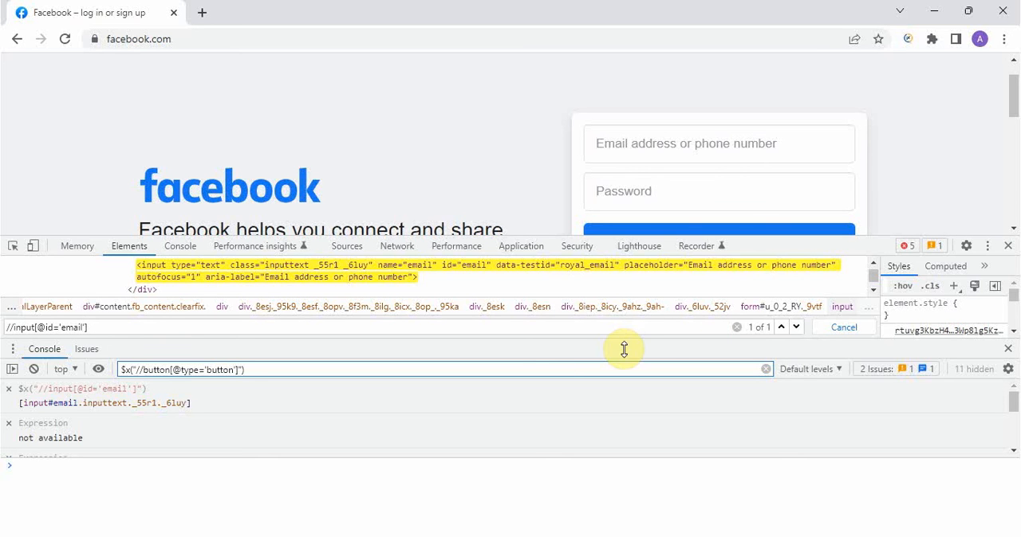
pyautogui.moveTo(629, 344)
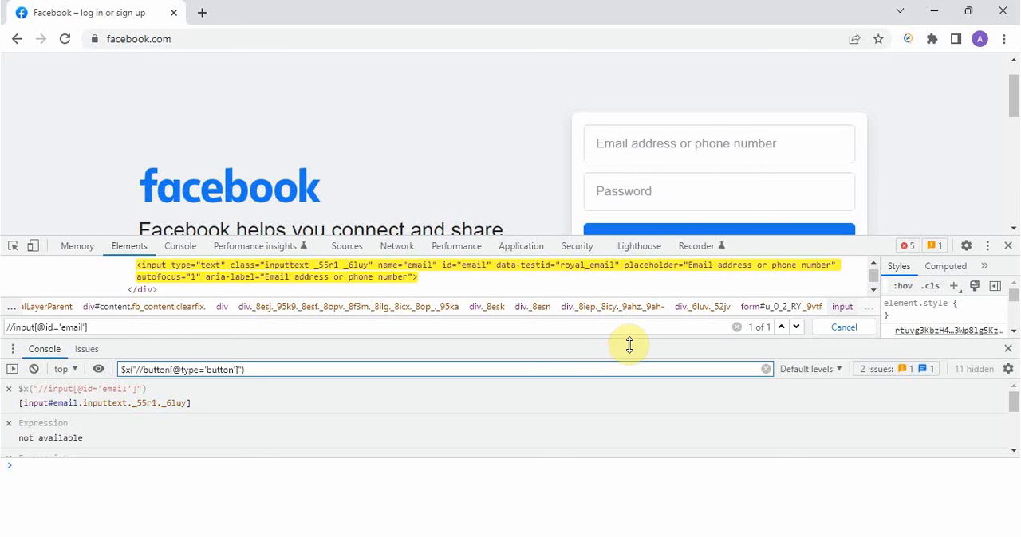
pyautogui.moveTo(616, 327)
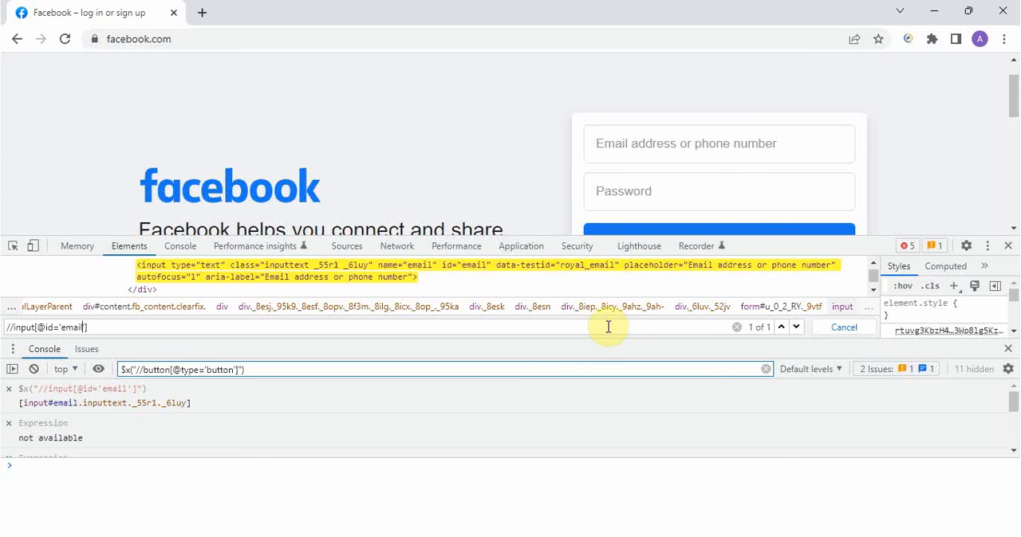
# Replace the XPath with the CSS selector input#email, matching 1 of 1.
pyautogui.press('Backspace')
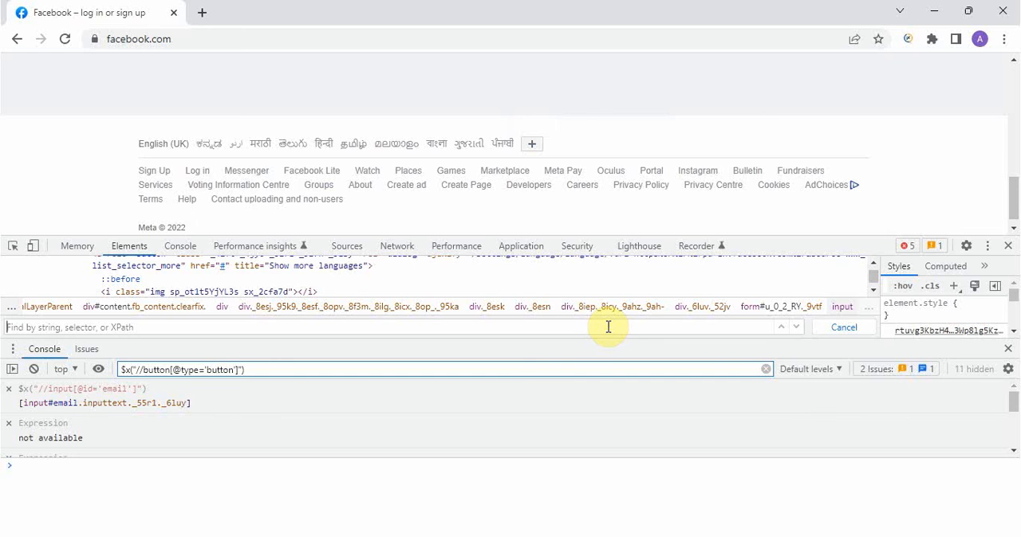
pyautogui.write('inp')
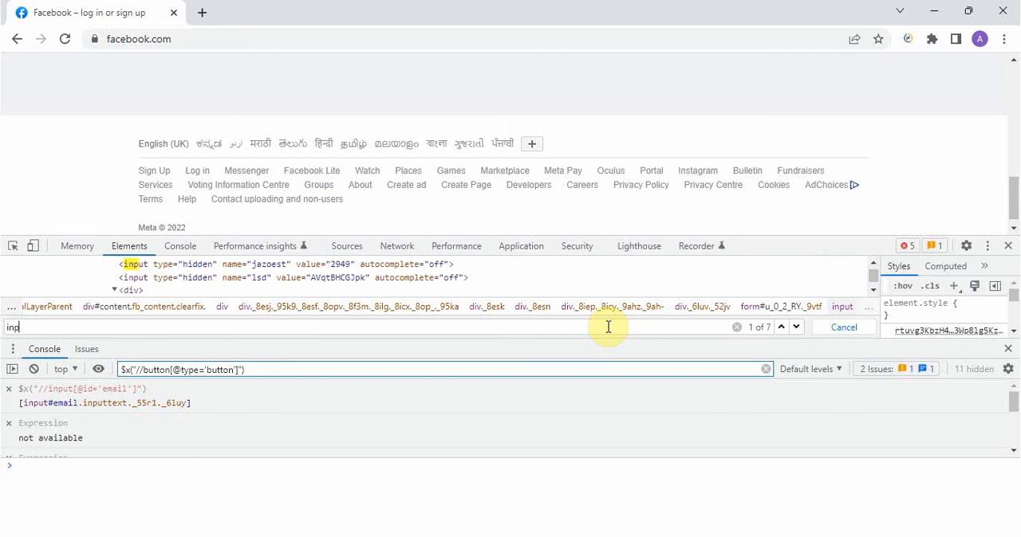
pyautogui.write('ut')
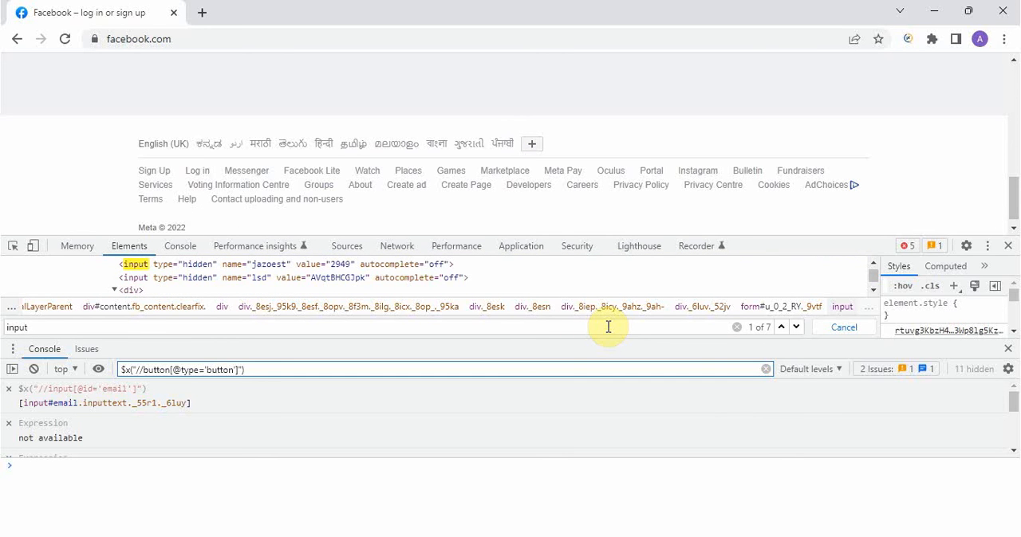
pyautogui.write('#')
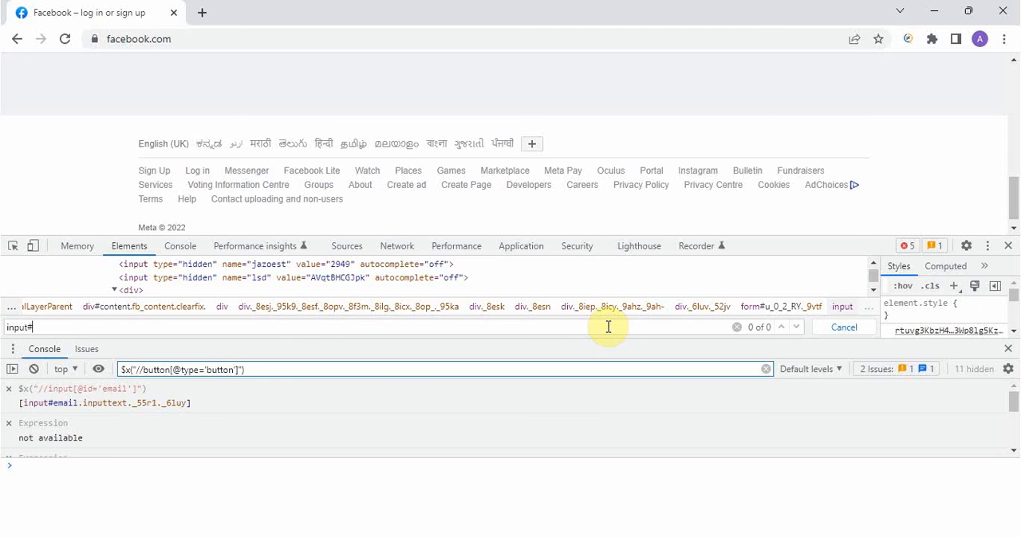
pyautogui.write('email')
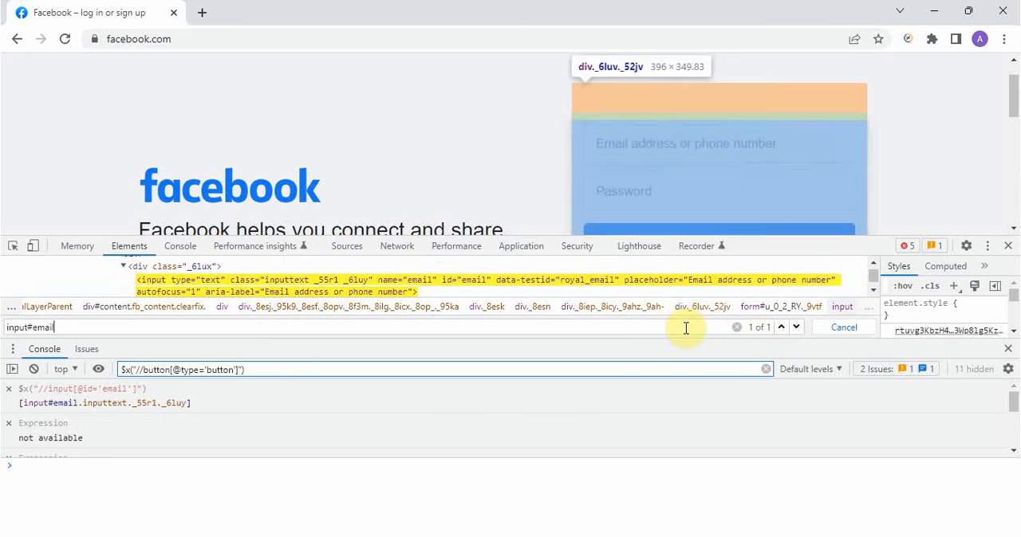
pyautogui.moveTo(734, 346)
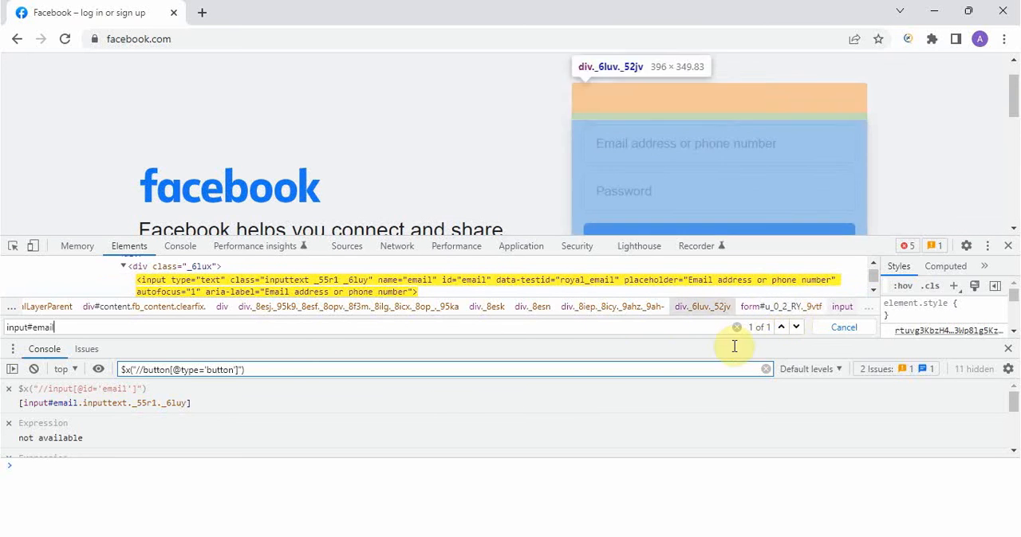
pyautogui.moveTo(786, 347)
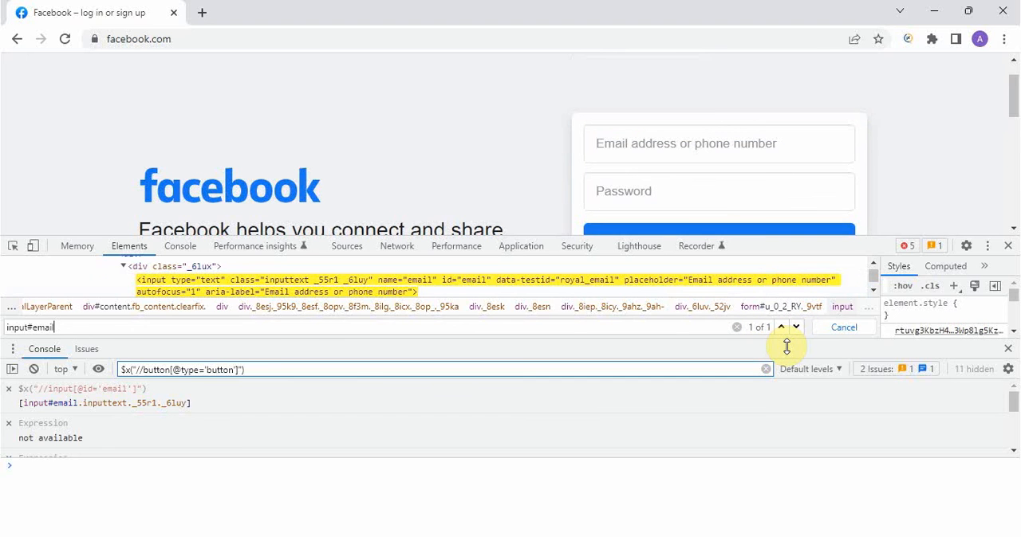
pyautogui.moveTo(566, 279)
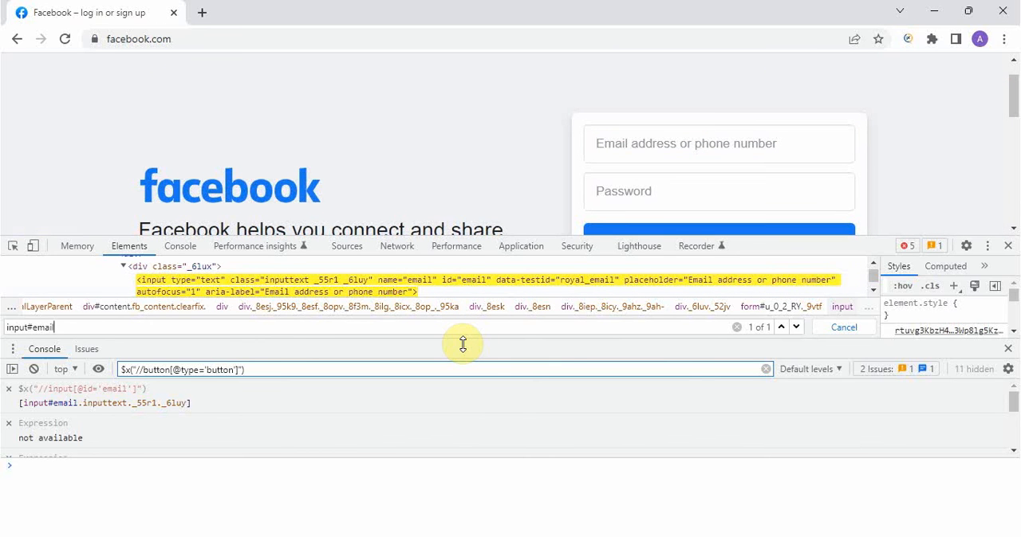
pyautogui.moveTo(468, 344)
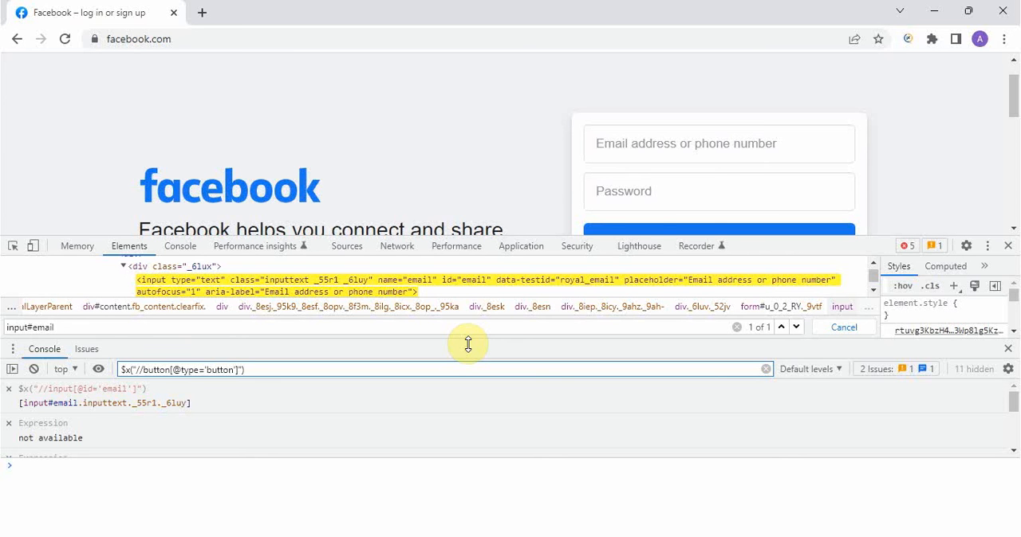
pyautogui.moveTo(10, 363)
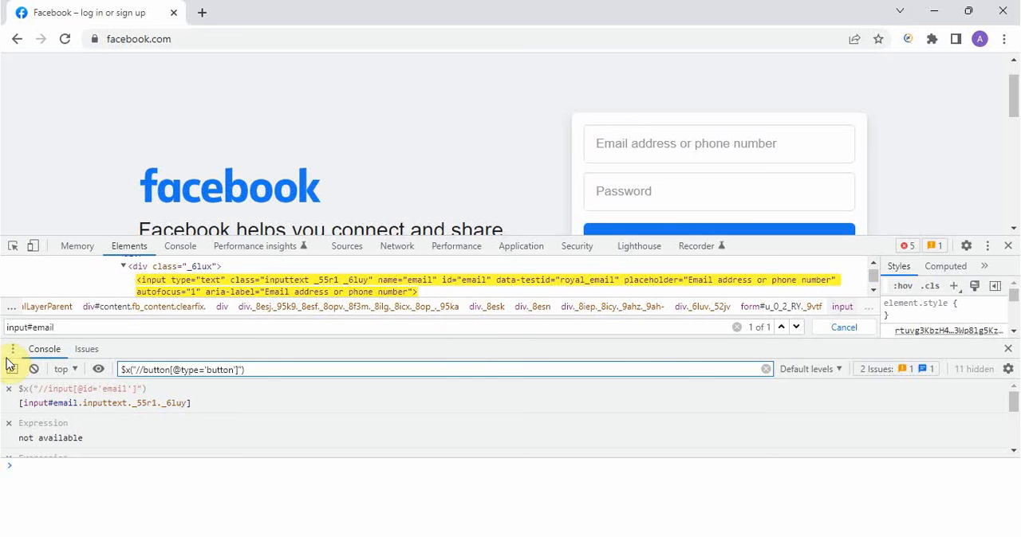